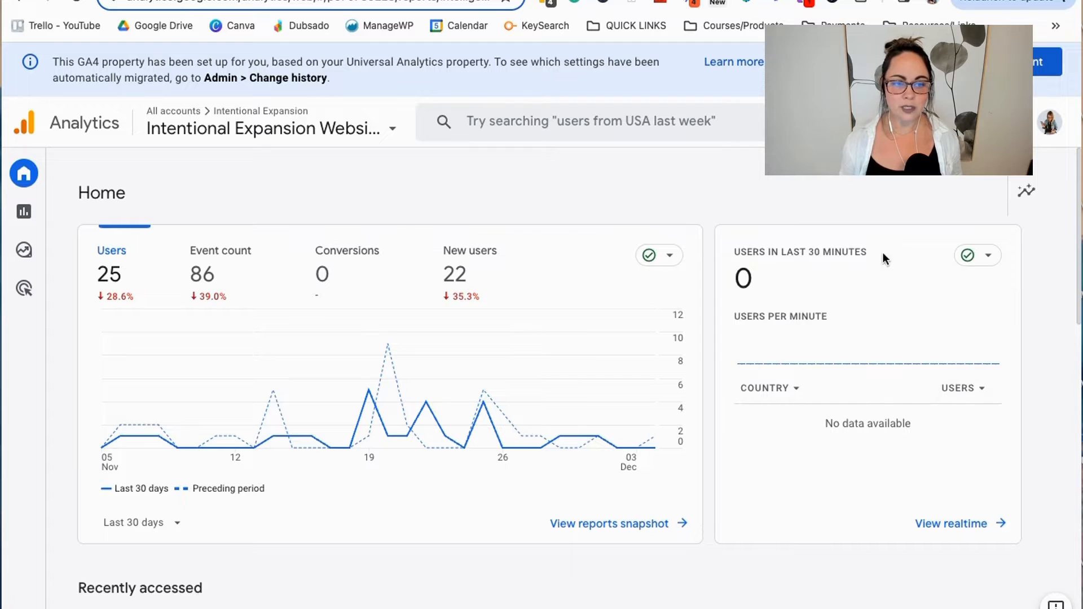
{"action": "mouse_move", "coordinate": [702, 198]}
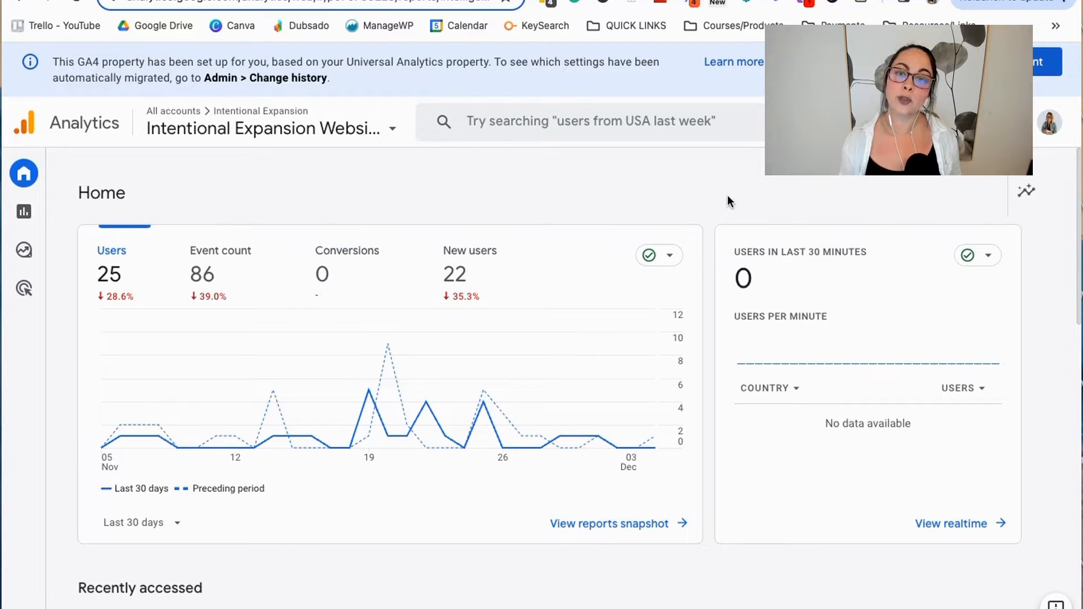
{"action": "mouse_move", "coordinate": [1025, 191]}
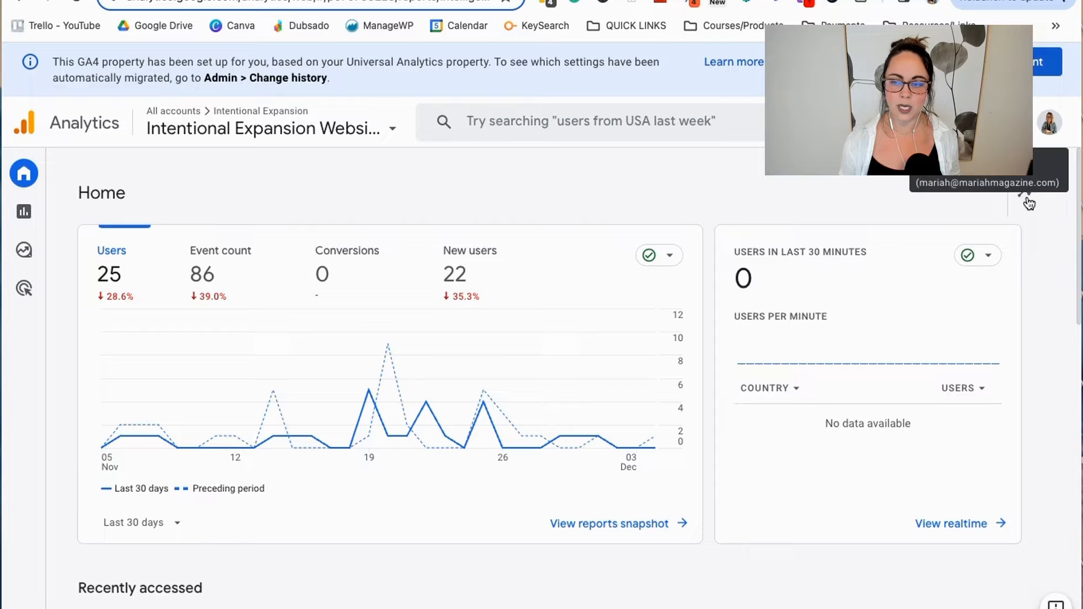
{"action": "mouse_move", "coordinate": [339, 190]}
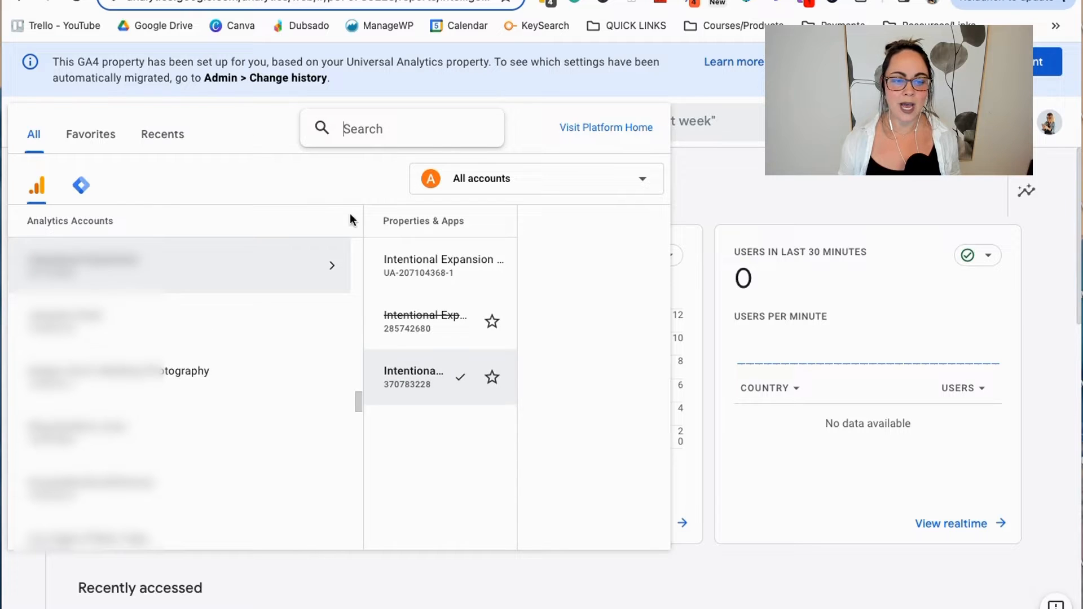
Step: Show the Admin settings page and bring the Product links card into view
{"action": "left_click", "coordinate": [413, 377]}
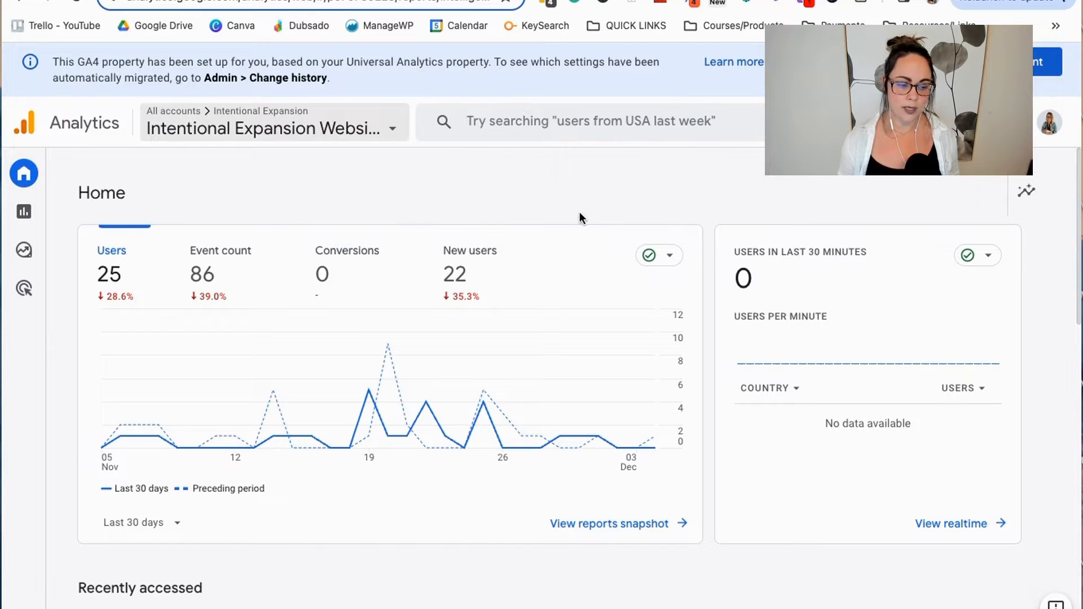
{"action": "mouse_move", "coordinate": [54, 232]}
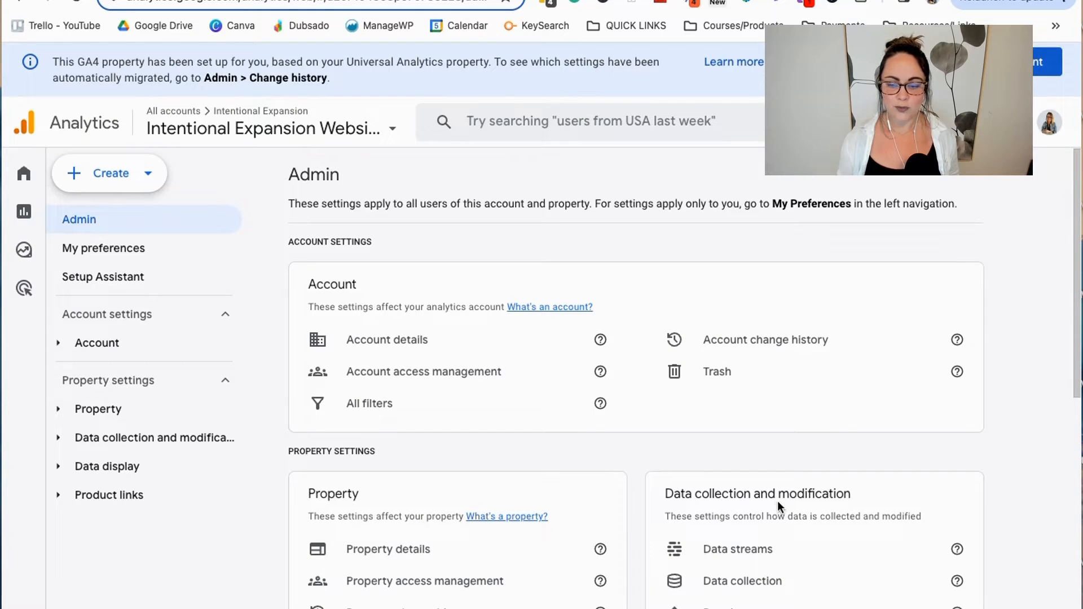
{"action": "mouse_move", "coordinate": [1069, 467]}
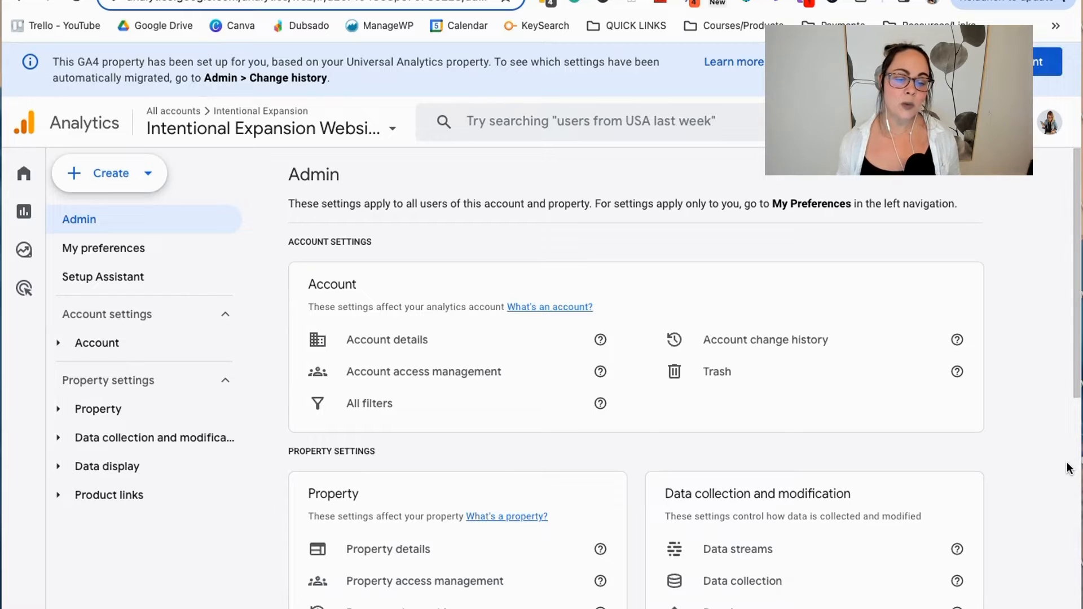
{"action": "mouse_move", "coordinate": [889, 353]}
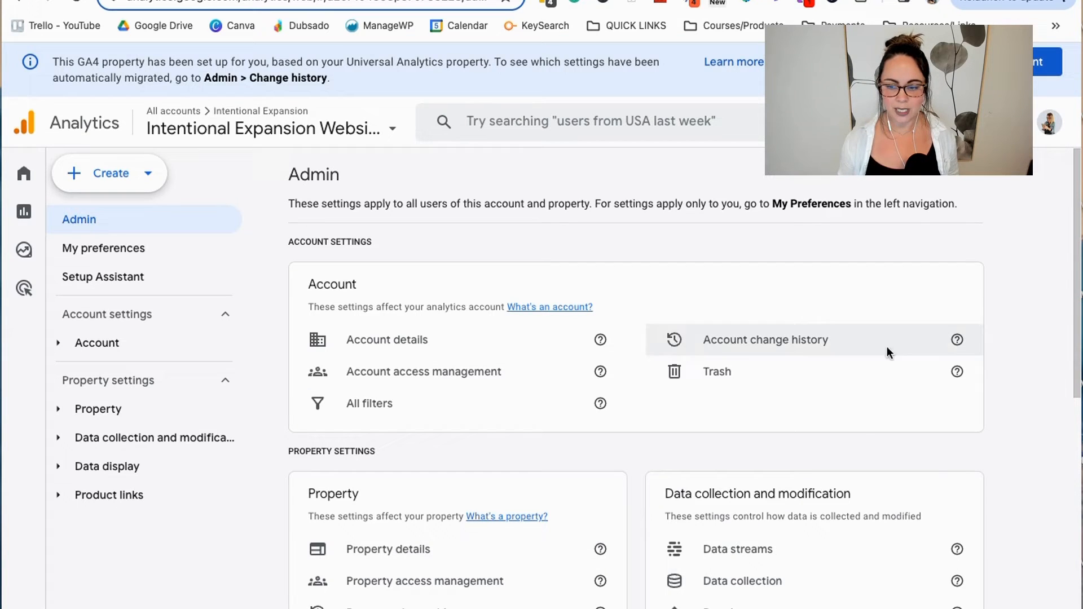
{"action": "mouse_move", "coordinate": [1028, 451]}
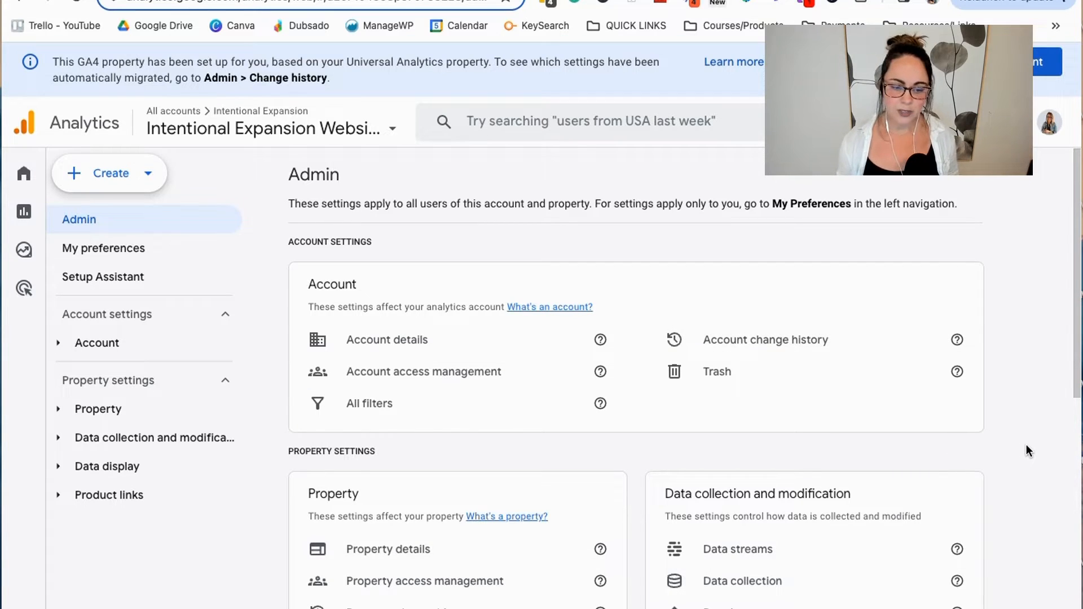
{"action": "scroll", "scroll_direction": "down", "scroll_amount": 3}
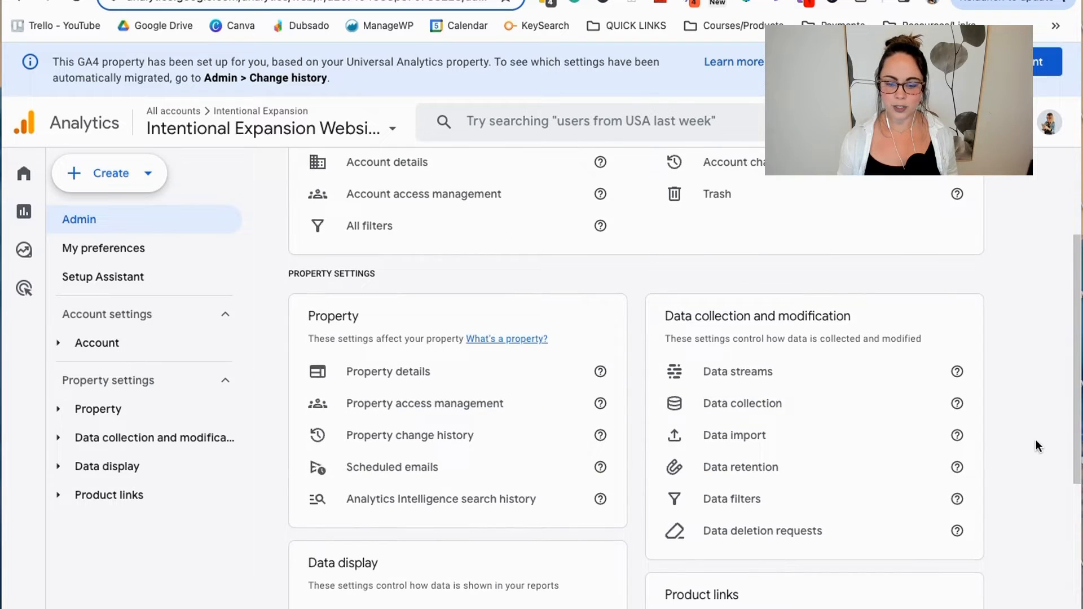
{"action": "scroll", "scroll_direction": "down", "scroll_amount": 3}
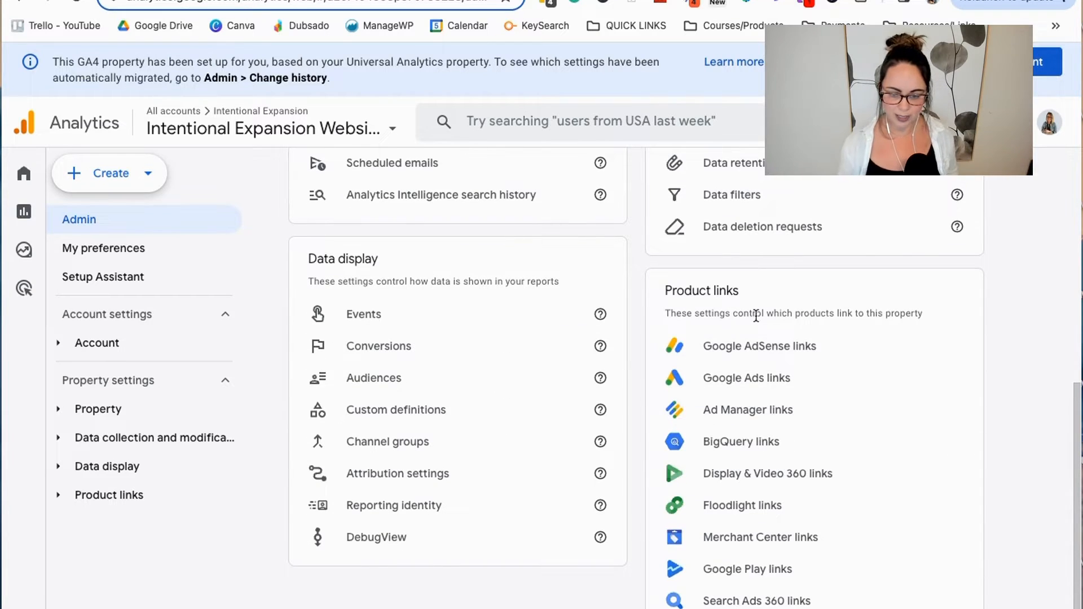
{"action": "scroll", "scroll_direction": "down", "scroll_amount": 3}
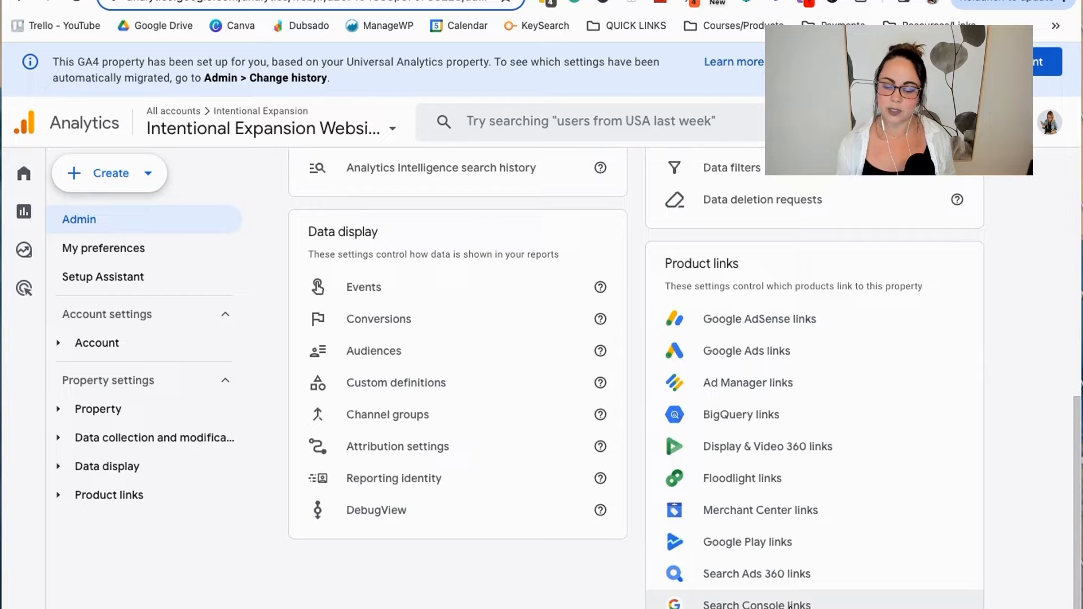
Step: View the Search Console links settings, inspect an existing link's details, and return to the empty links list
{"action": "left_click", "coordinate": [753, 603]}
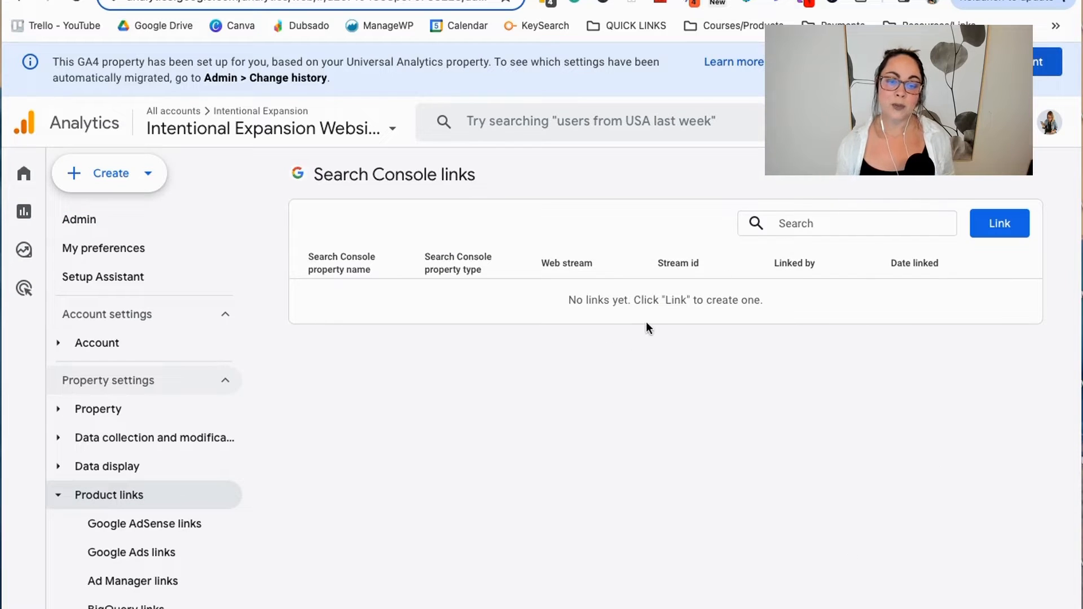
{"action": "mouse_move", "coordinate": [638, 314]}
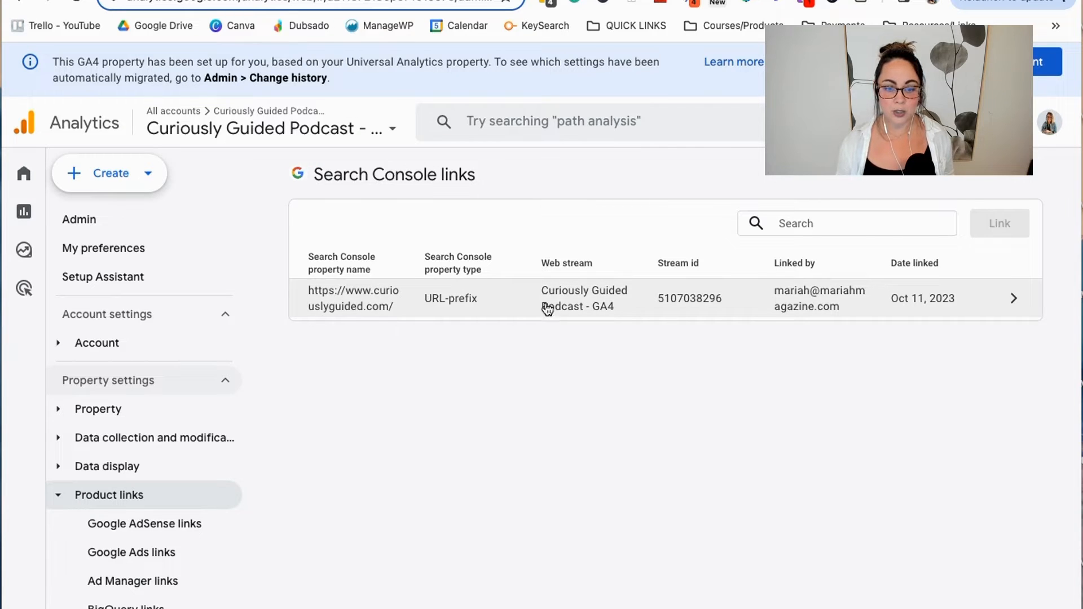
{"action": "mouse_move", "coordinate": [672, 311]}
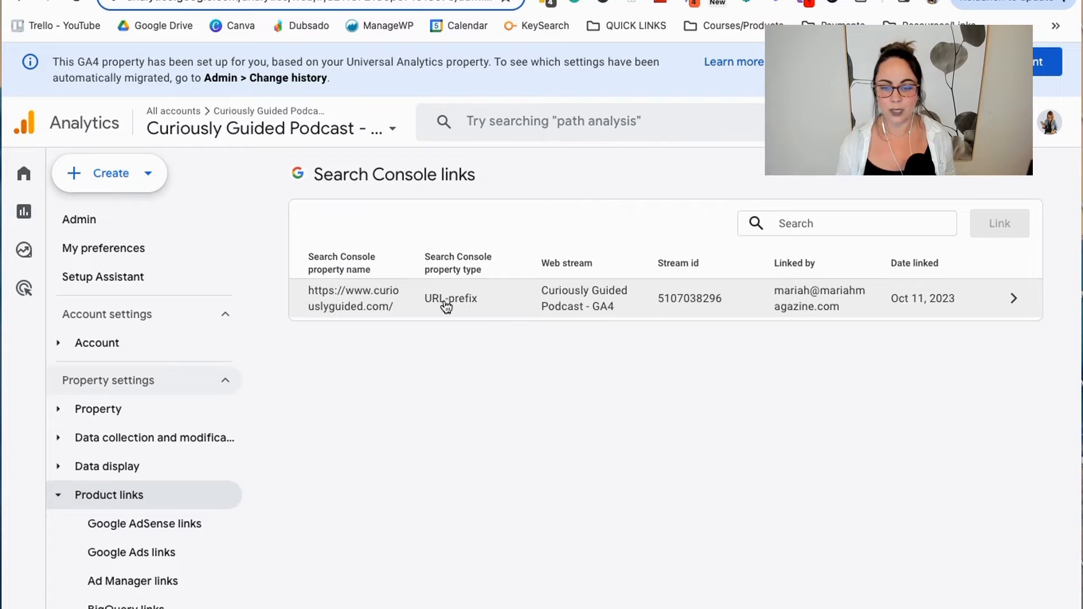
{"action": "mouse_move", "coordinate": [488, 379]}
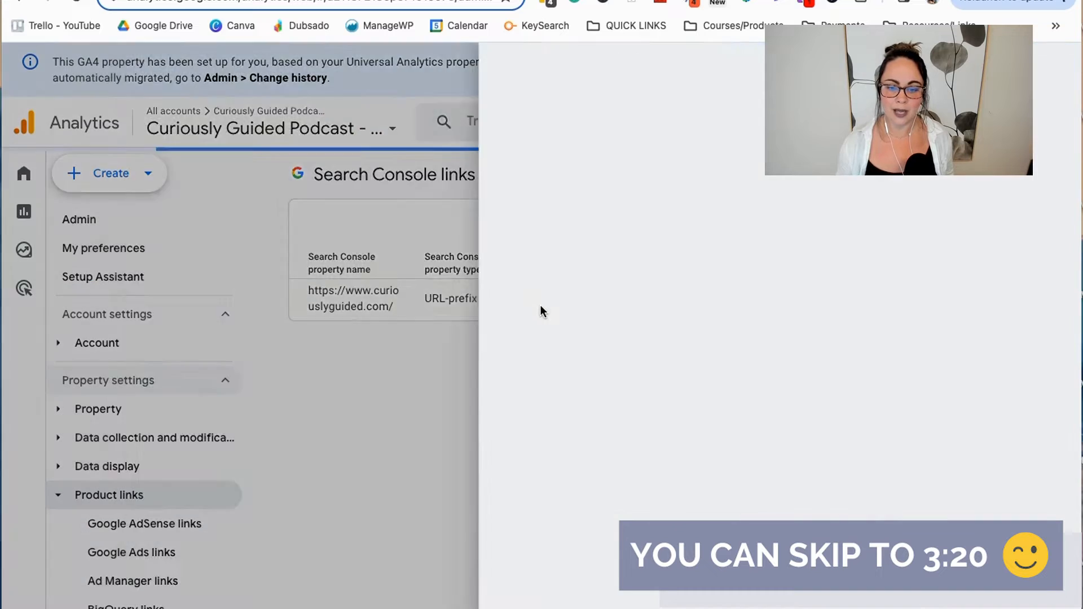
{"action": "left_click", "coordinate": [352, 298]}
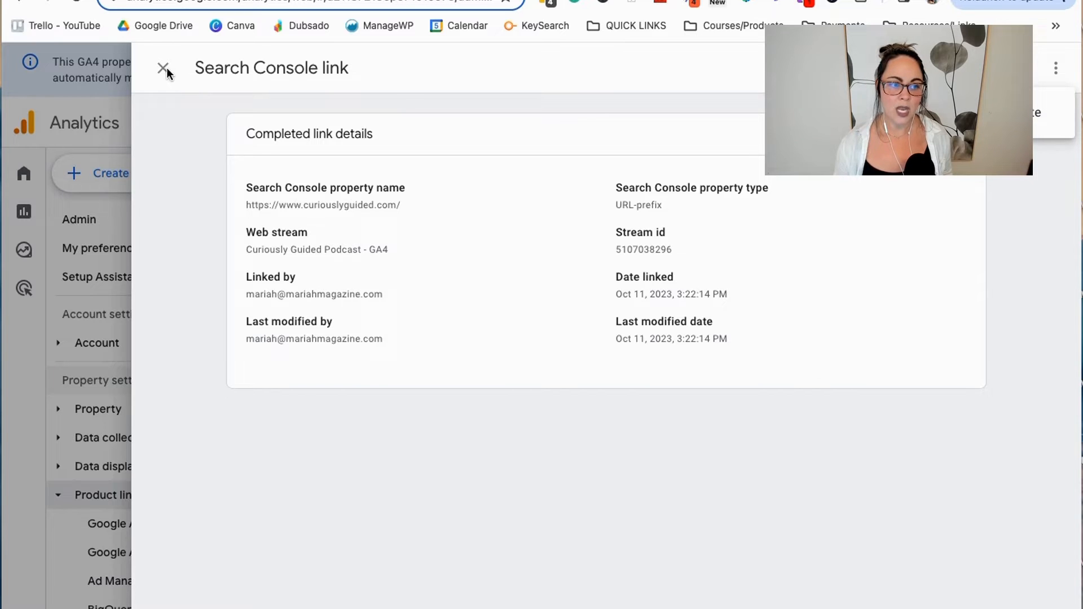
{"action": "left_click", "coordinate": [165, 69]}
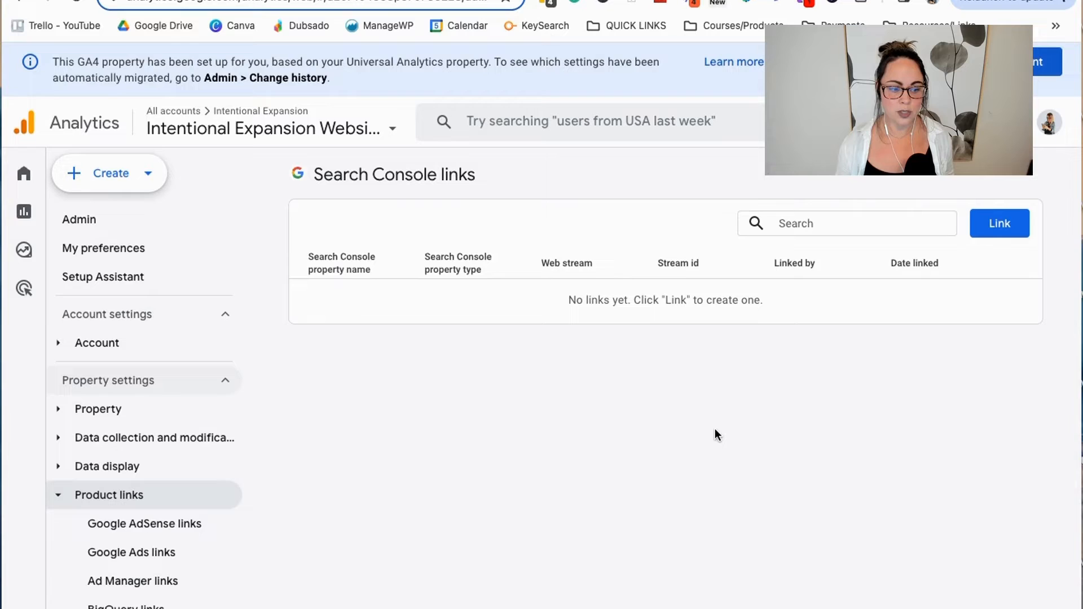
{"action": "mouse_move", "coordinate": [732, 329]}
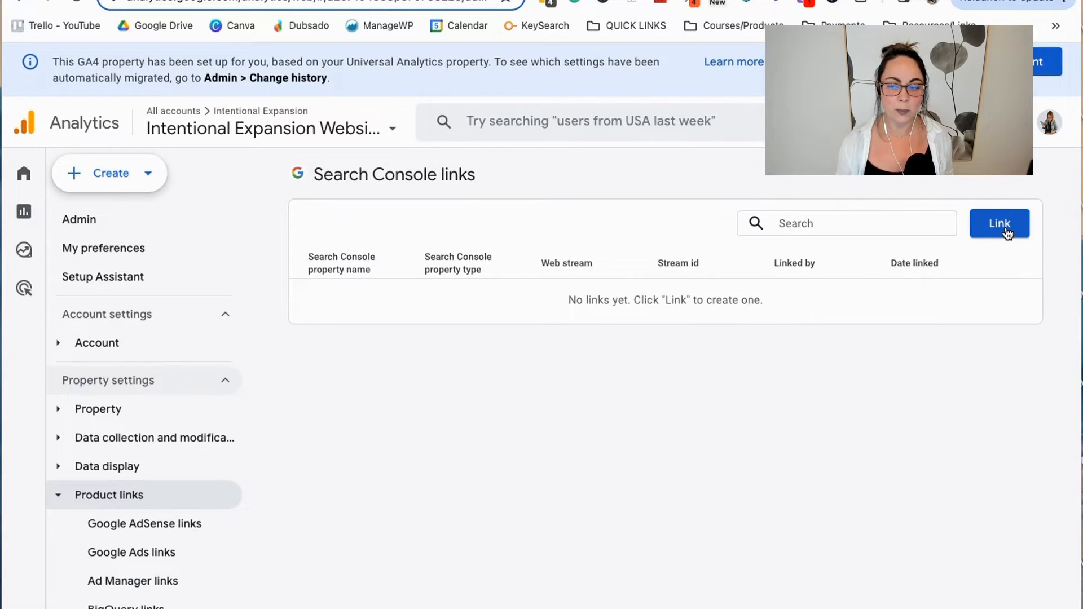
Step: Start a new Search Console link, select the intentionalexpansion.com property and proceed to web stream selection
{"action": "left_click", "coordinate": [1000, 224]}
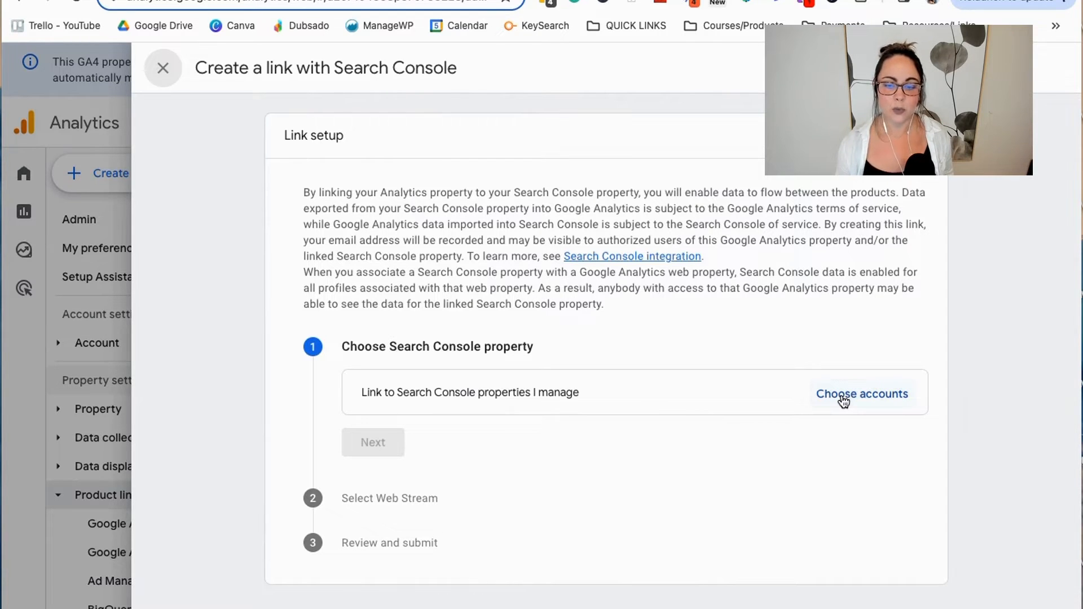
{"action": "left_click", "coordinate": [862, 394]}
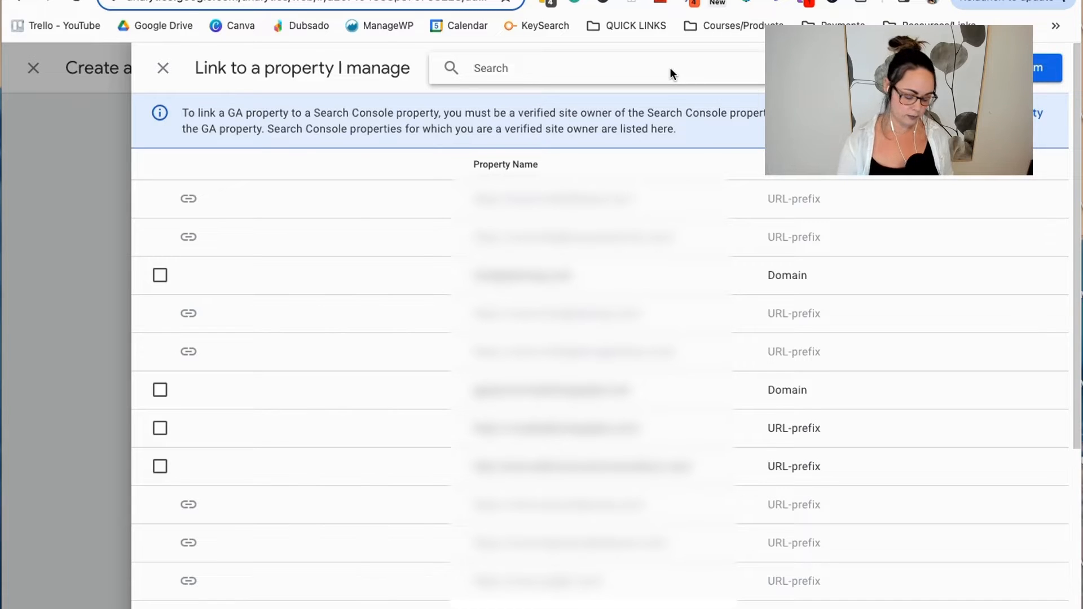
{"action": "type", "text": "inten"}
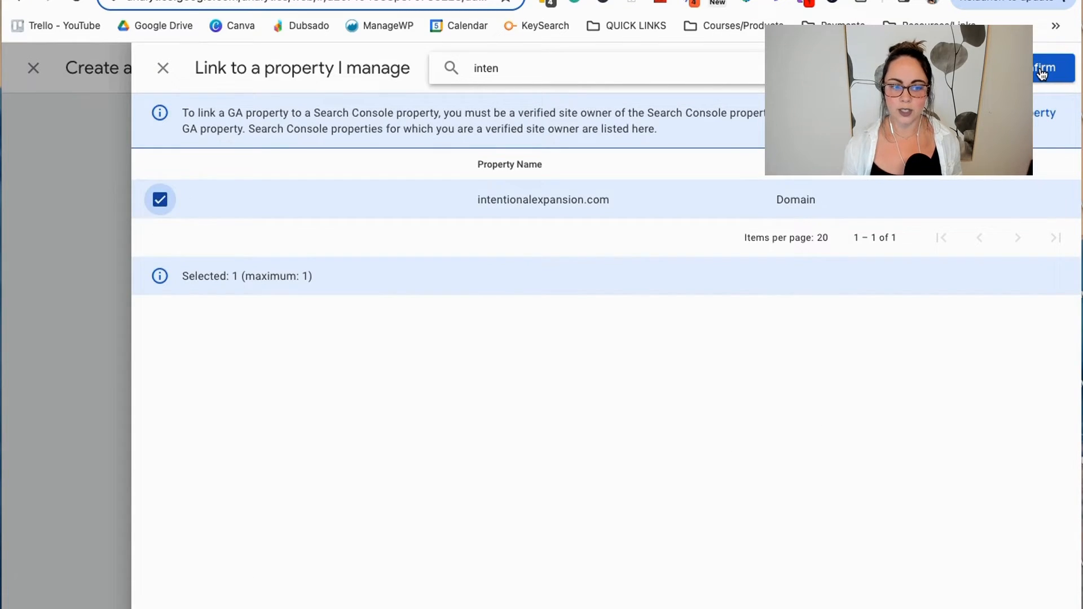
{"action": "left_click", "coordinate": [1042, 68]}
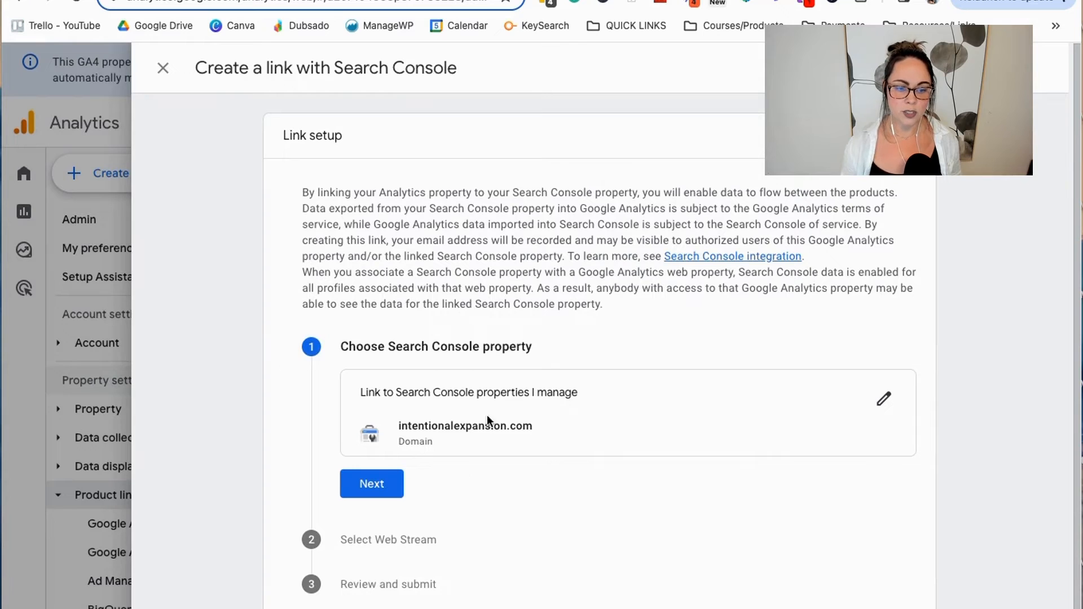
{"action": "mouse_move", "coordinate": [440, 440]}
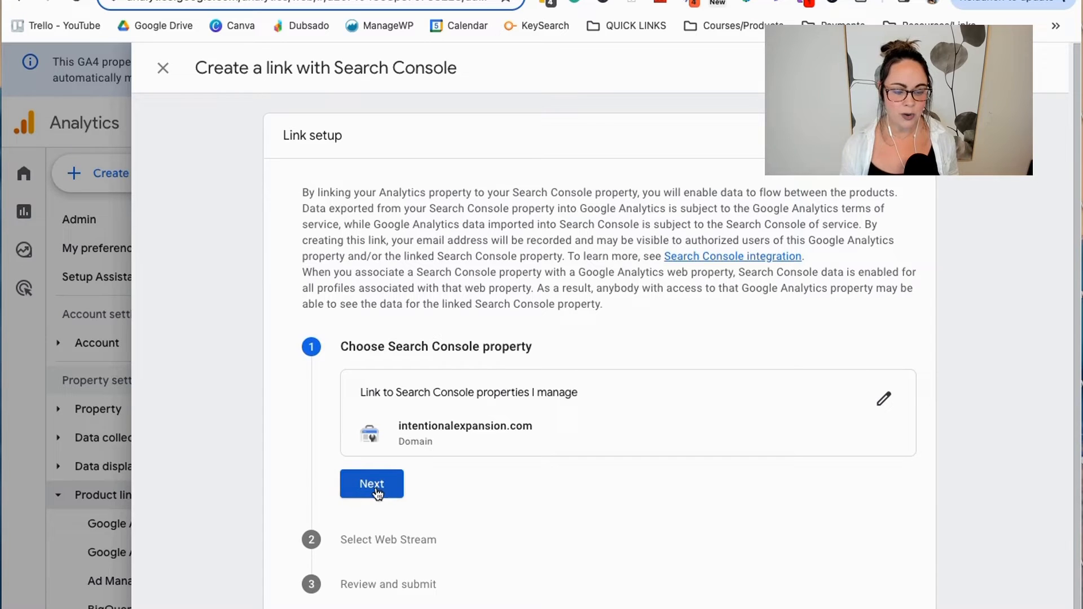
{"action": "left_click", "coordinate": [371, 484]}
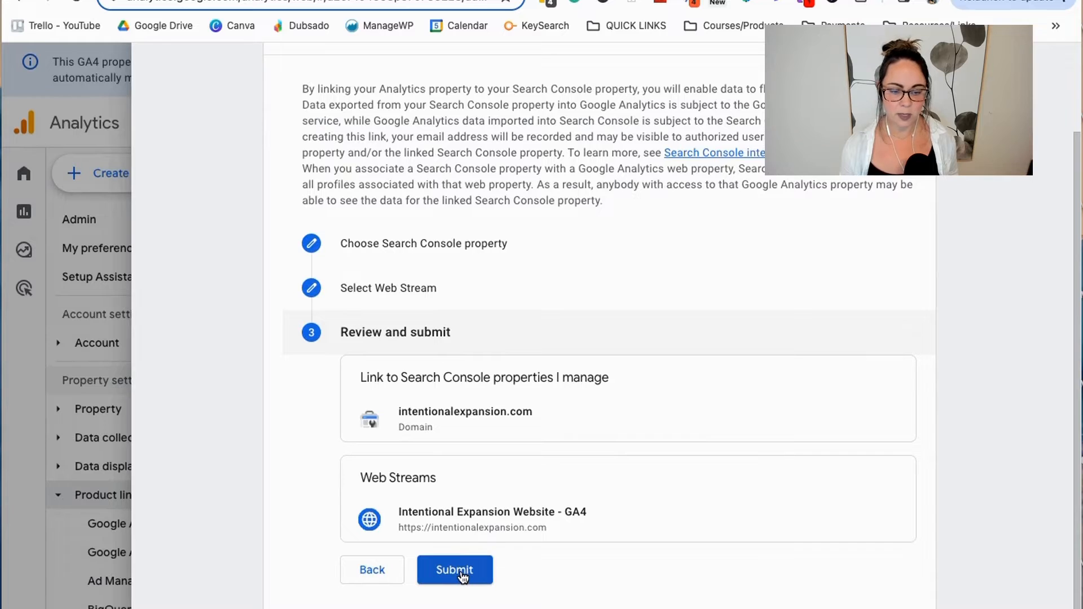
{"action": "left_click", "coordinate": [454, 570]}
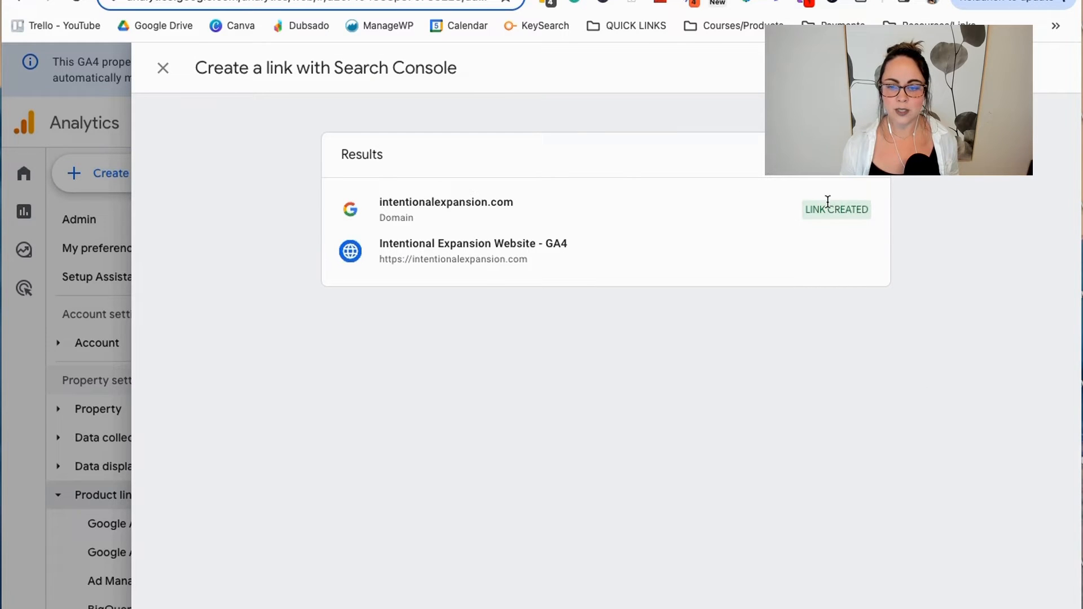
{"action": "mouse_move", "coordinate": [872, 235]}
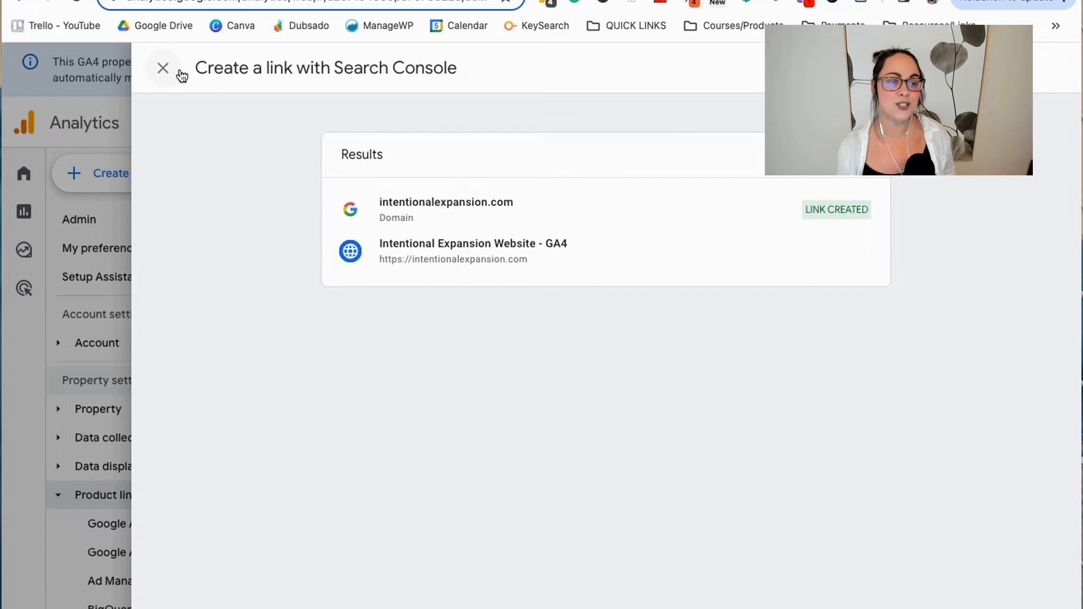
{"action": "left_click", "coordinate": [163, 67]}
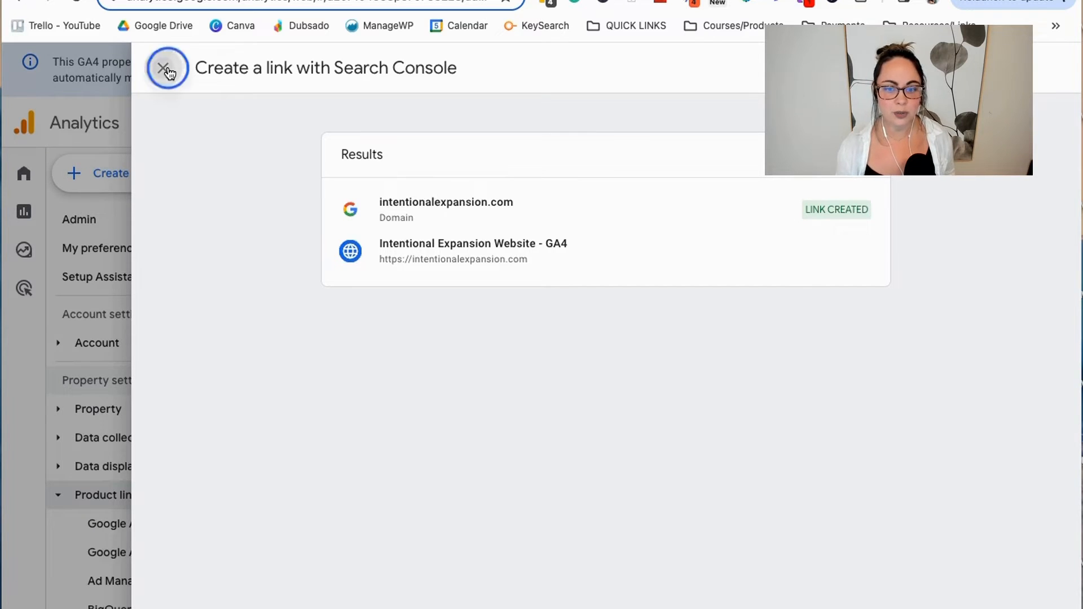
{"action": "left_click", "coordinate": [166, 67]}
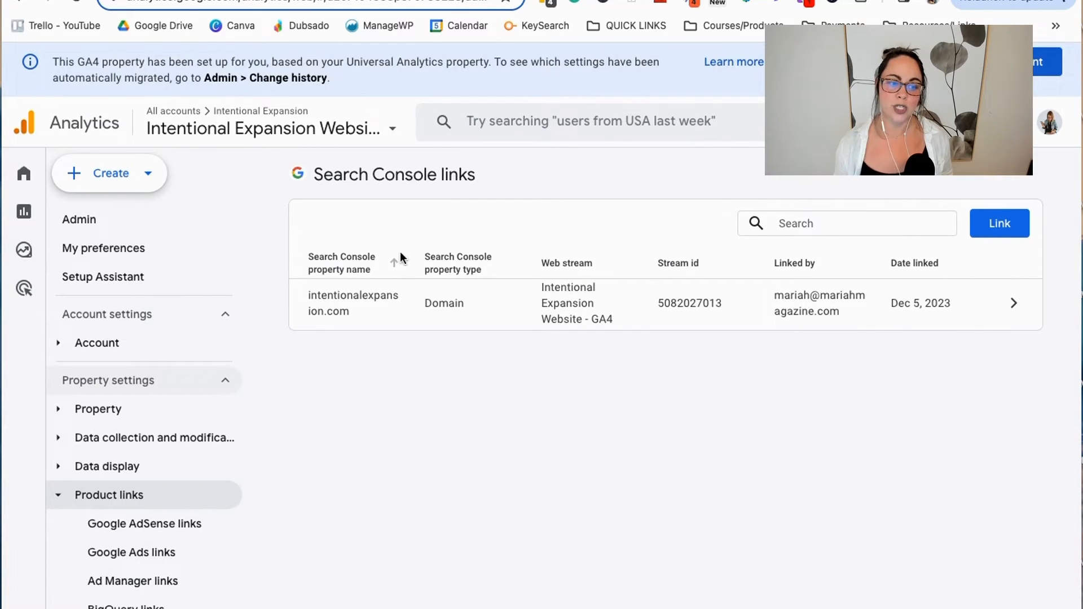
{"action": "mouse_move", "coordinate": [520, 392]}
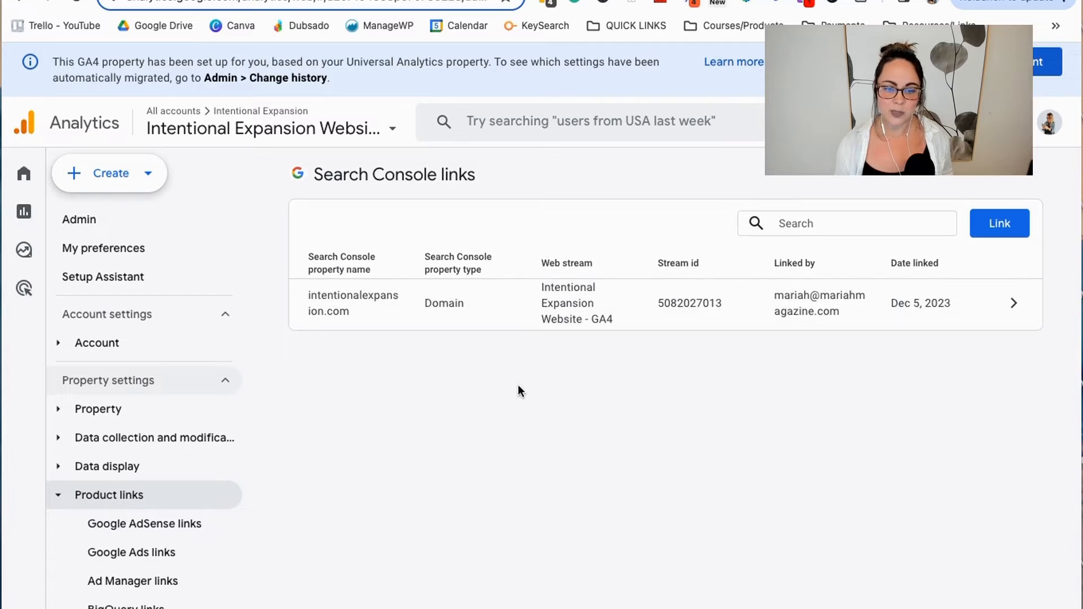
{"action": "mouse_move", "coordinate": [706, 444]}
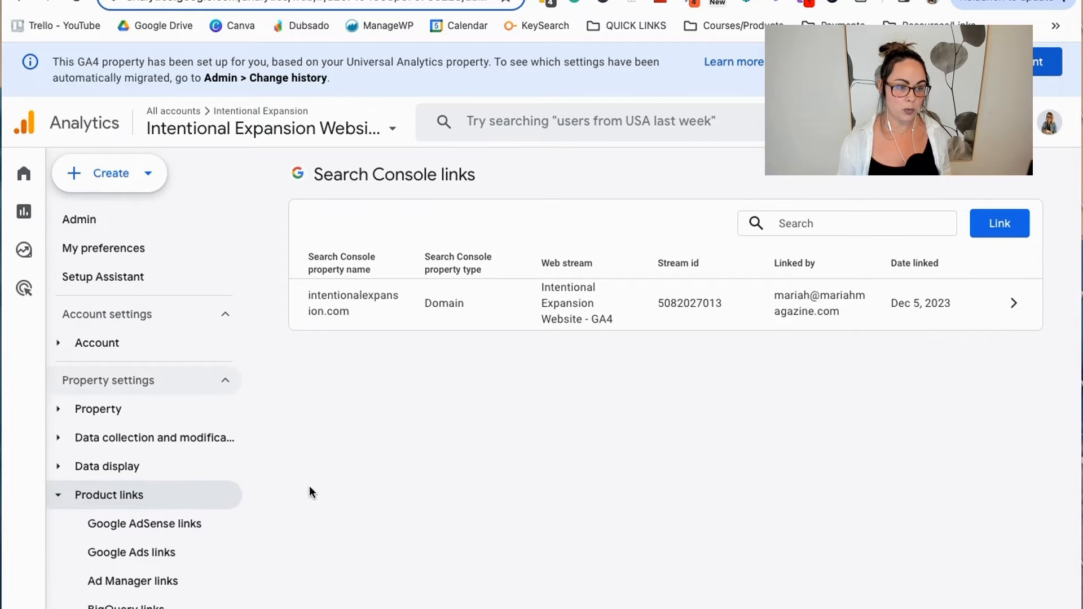
{"action": "mouse_move", "coordinate": [364, 454]}
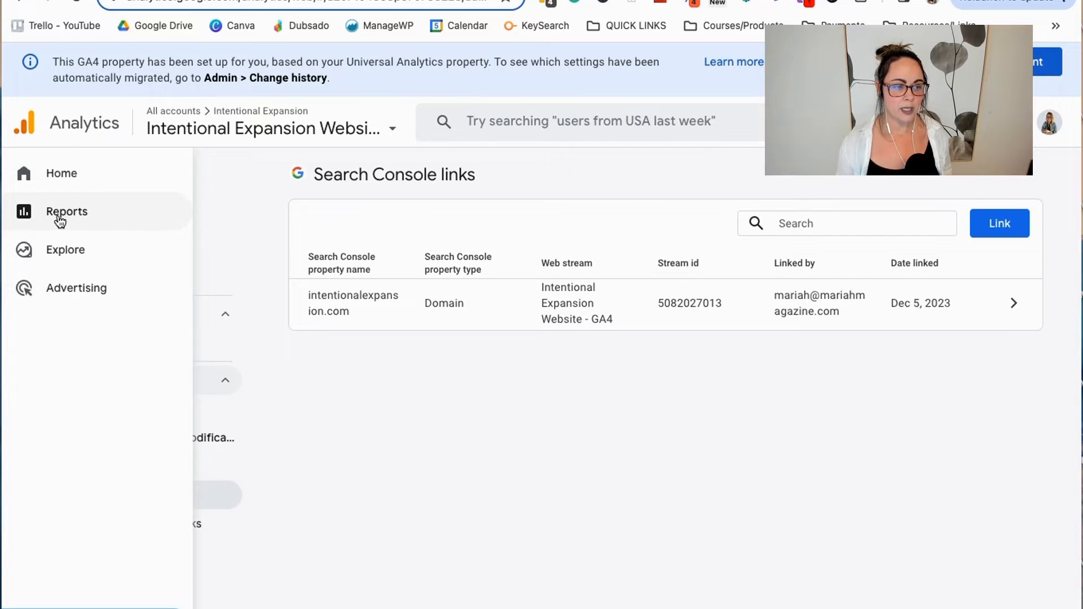
Step: Publish the Search Console collection from the reports Library
{"action": "left_click", "coordinate": [66, 212]}
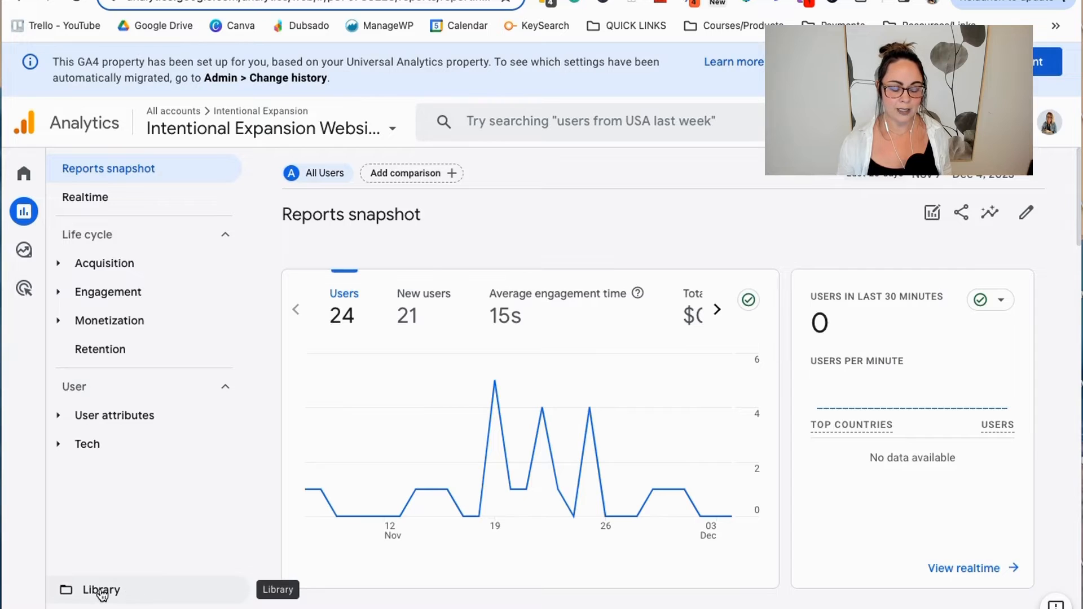
{"action": "left_click", "coordinate": [99, 604]}
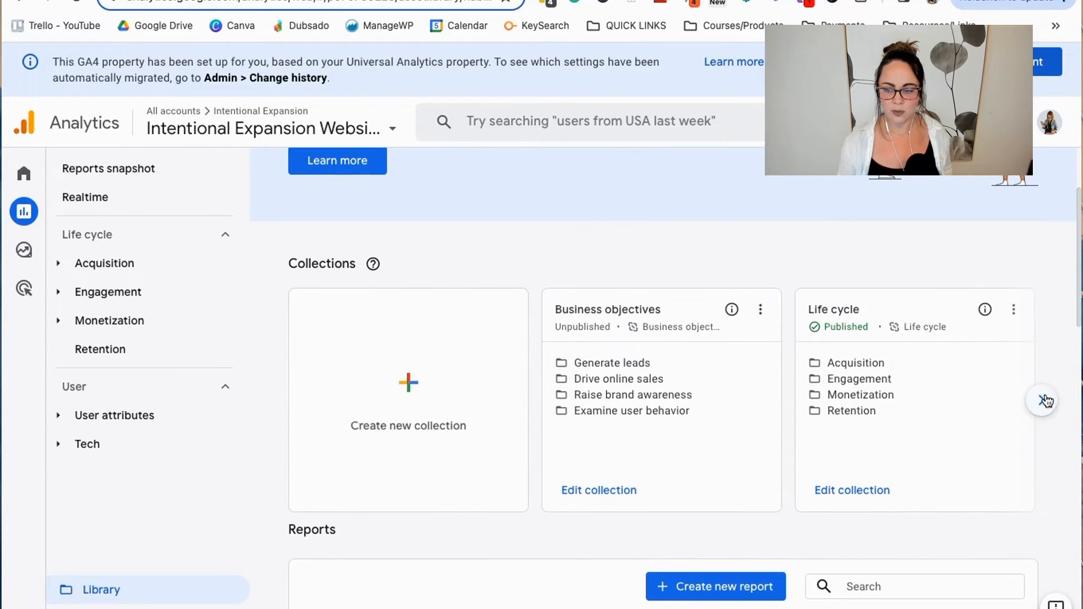
{"action": "left_click", "coordinate": [1044, 399]}
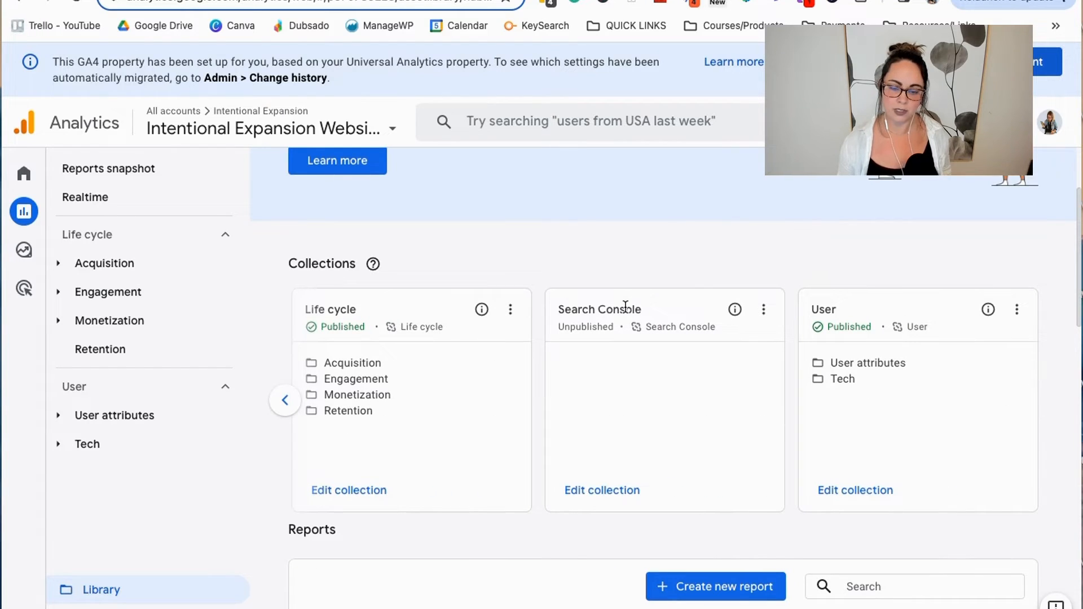
{"action": "mouse_move", "coordinate": [691, 333]}
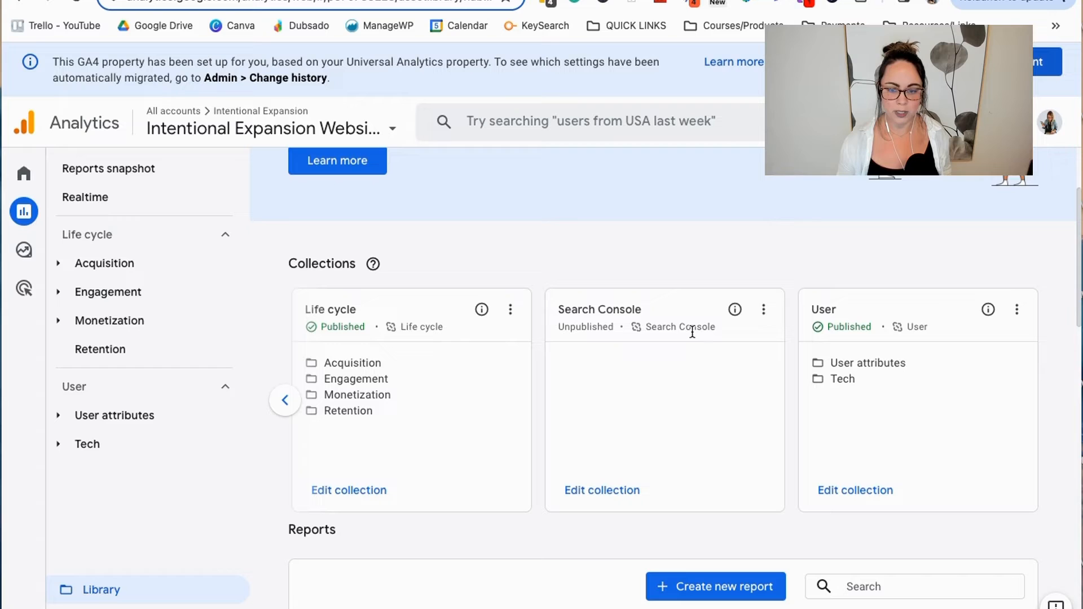
{"action": "mouse_move", "coordinate": [762, 309]}
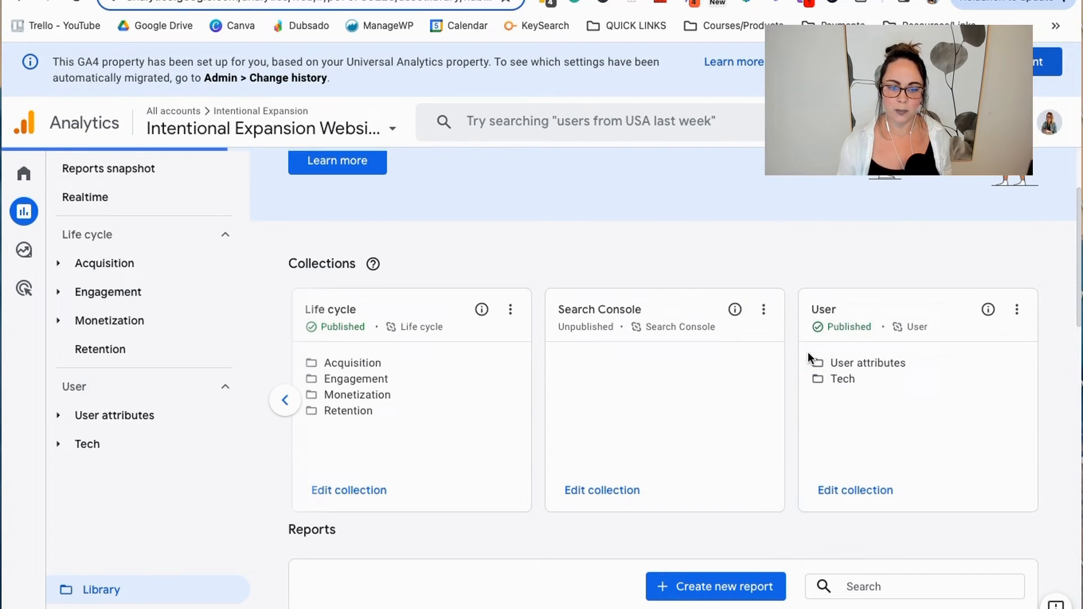
{"action": "left_click", "coordinate": [1017, 309]}
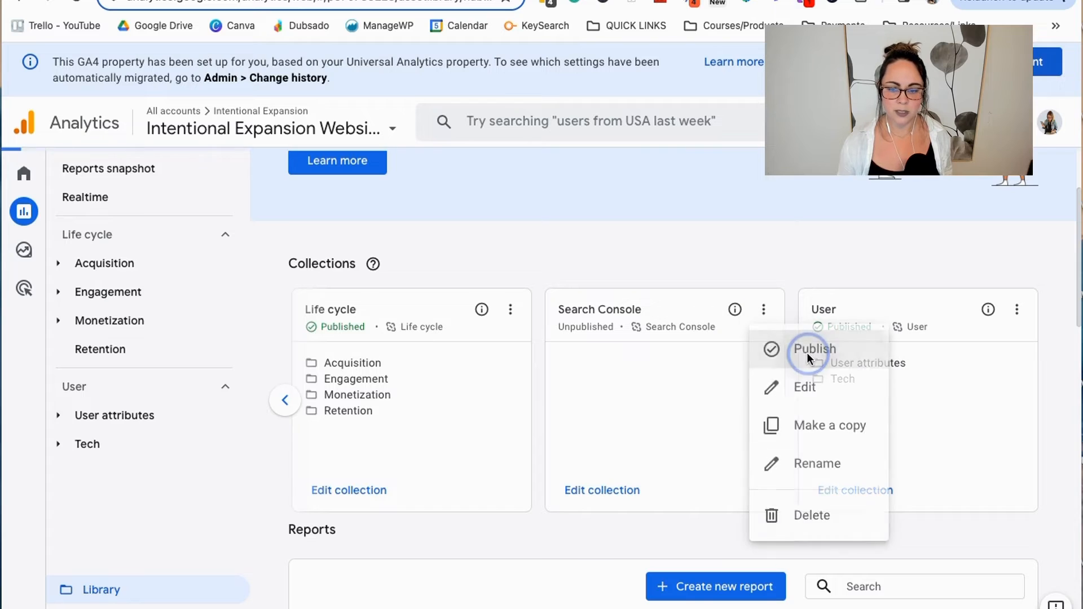
{"action": "left_click", "coordinate": [814, 349]}
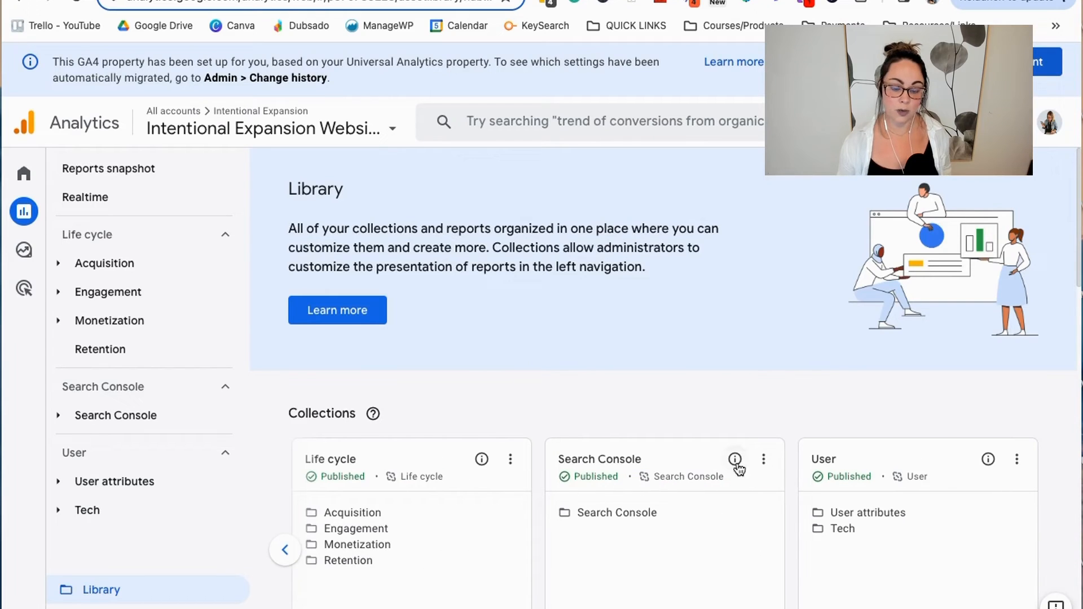
{"action": "mouse_move", "coordinate": [656, 489]}
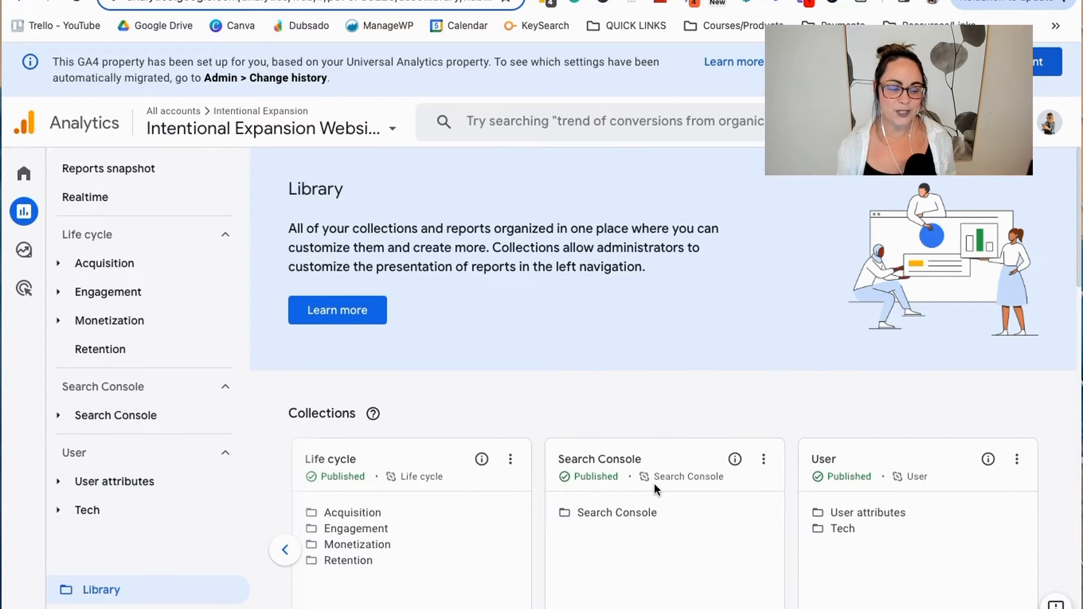
{"action": "mouse_move", "coordinate": [686, 463]}
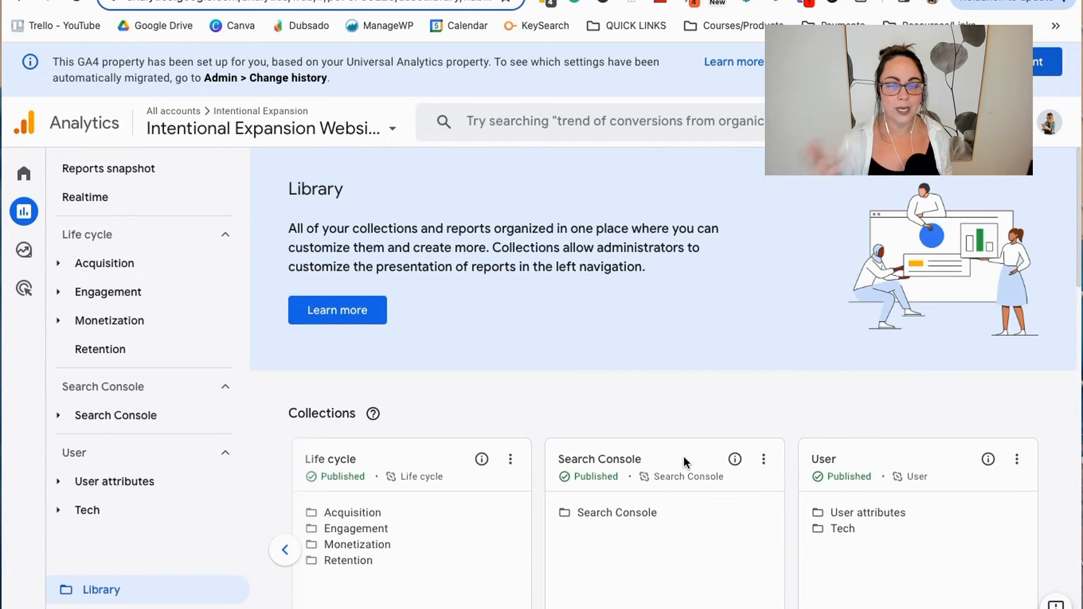
{"action": "mouse_move", "coordinate": [616, 509]}
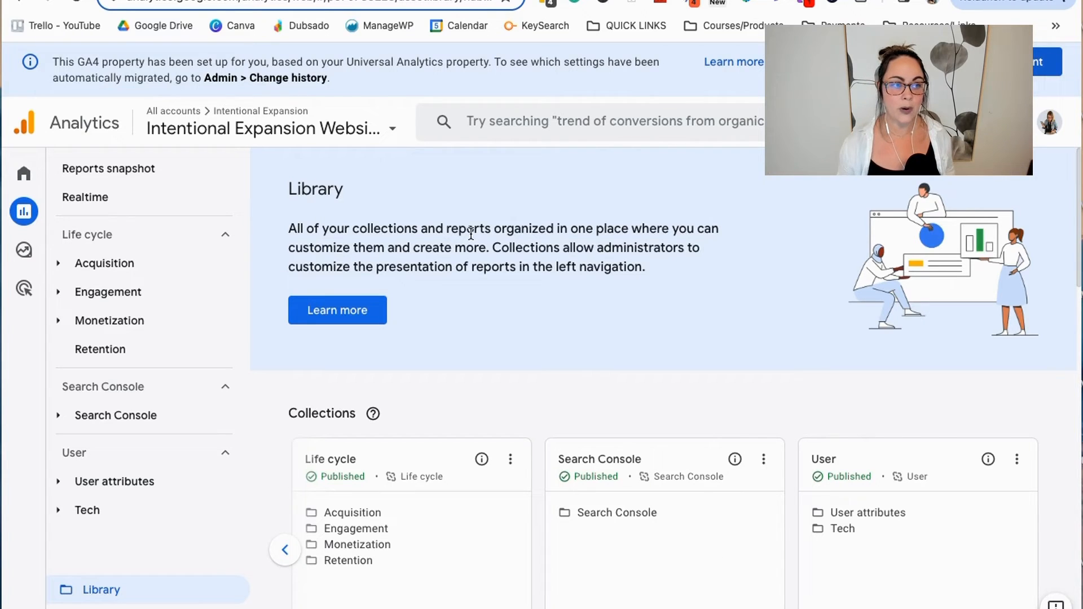
{"action": "mouse_move", "coordinate": [706, 509]}
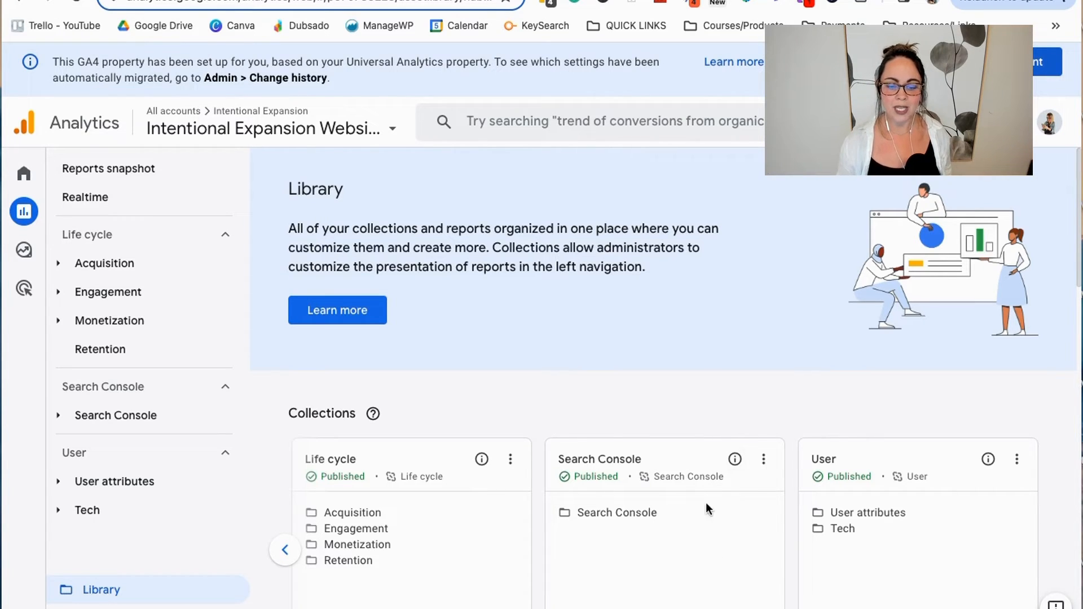
Step: Check the Search Console collection options again without changing anything
{"action": "left_click", "coordinate": [763, 459]}
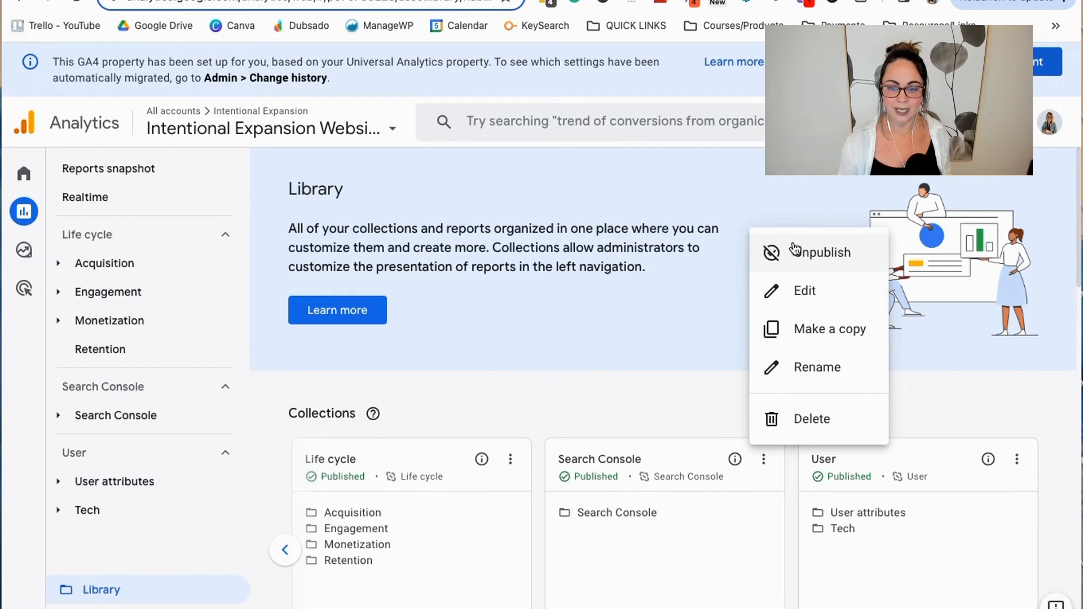
{"action": "left_click", "coordinate": [695, 468]}
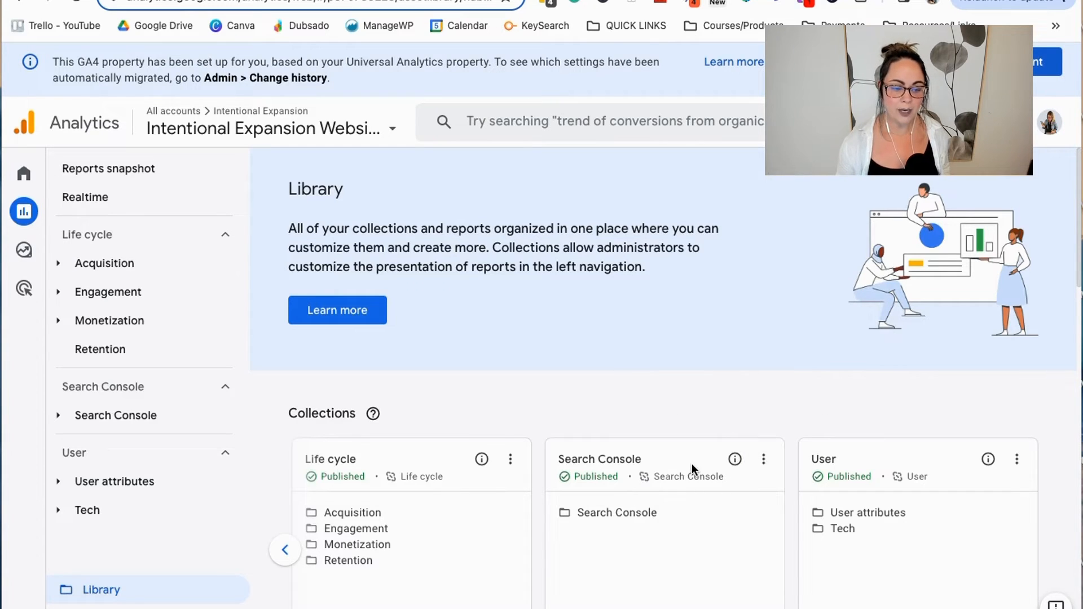
{"action": "scroll", "scroll_direction": "down", "scroll_amount": 3}
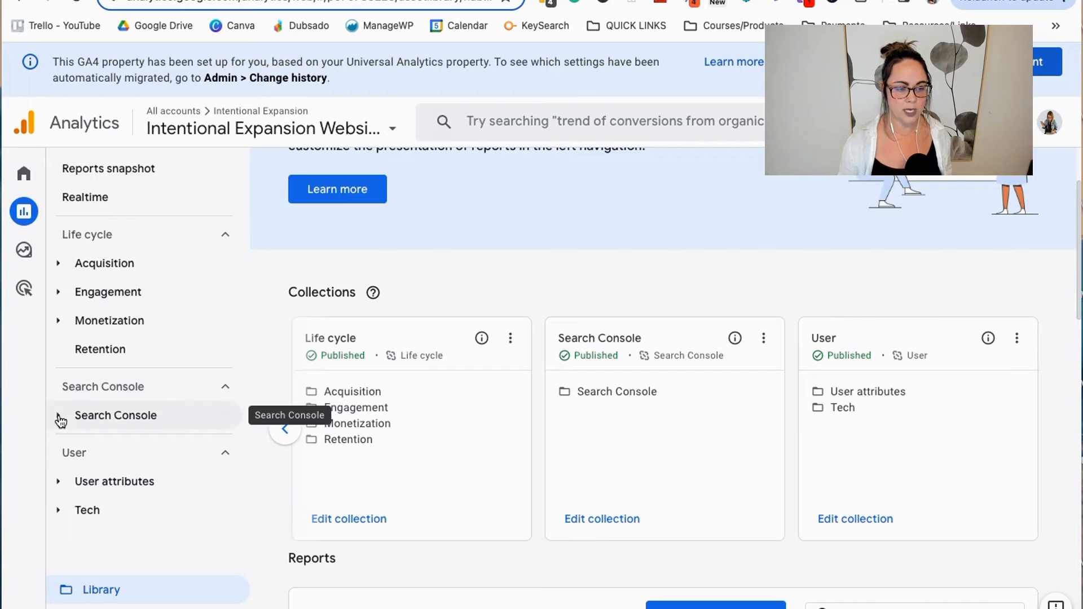
Step: View the Queries report, then the Google organic search traffic report under Search Console
{"action": "left_click", "coordinate": [115, 415]}
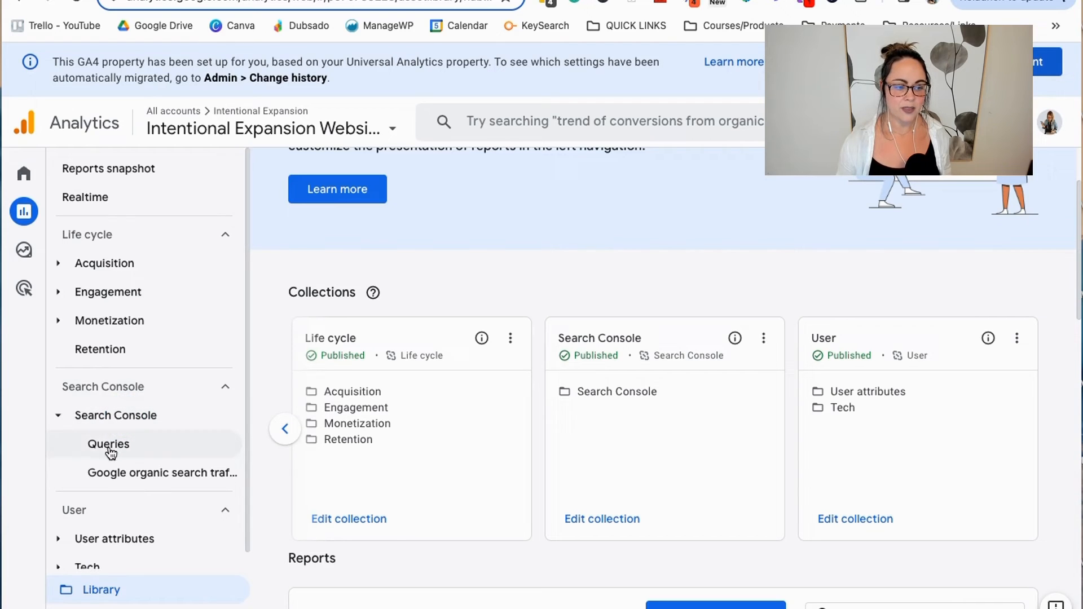
{"action": "left_click", "coordinate": [109, 444]}
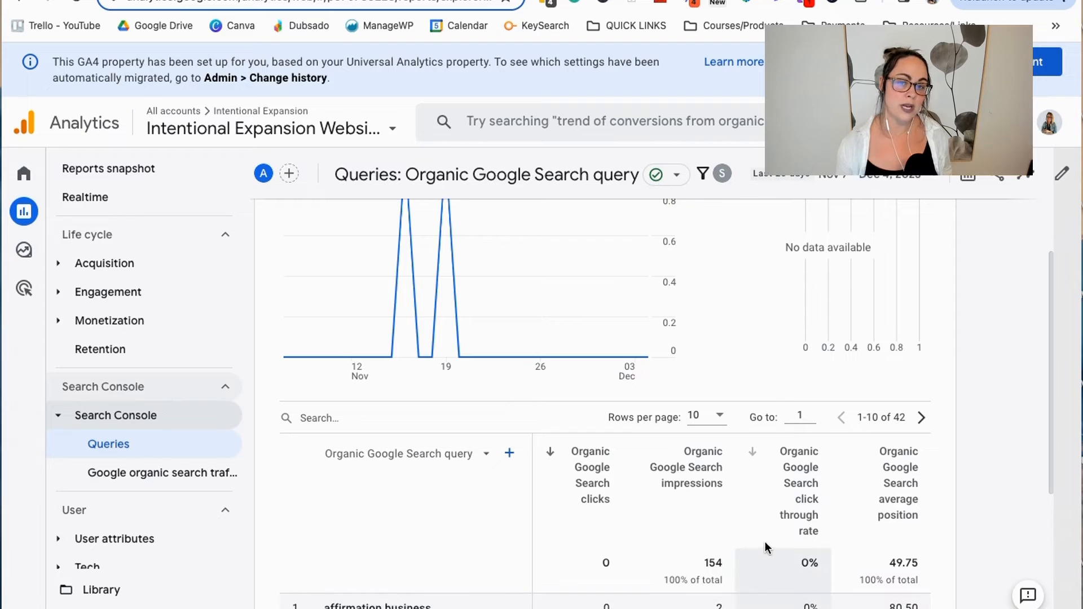
{"action": "mouse_move", "coordinate": [787, 535]}
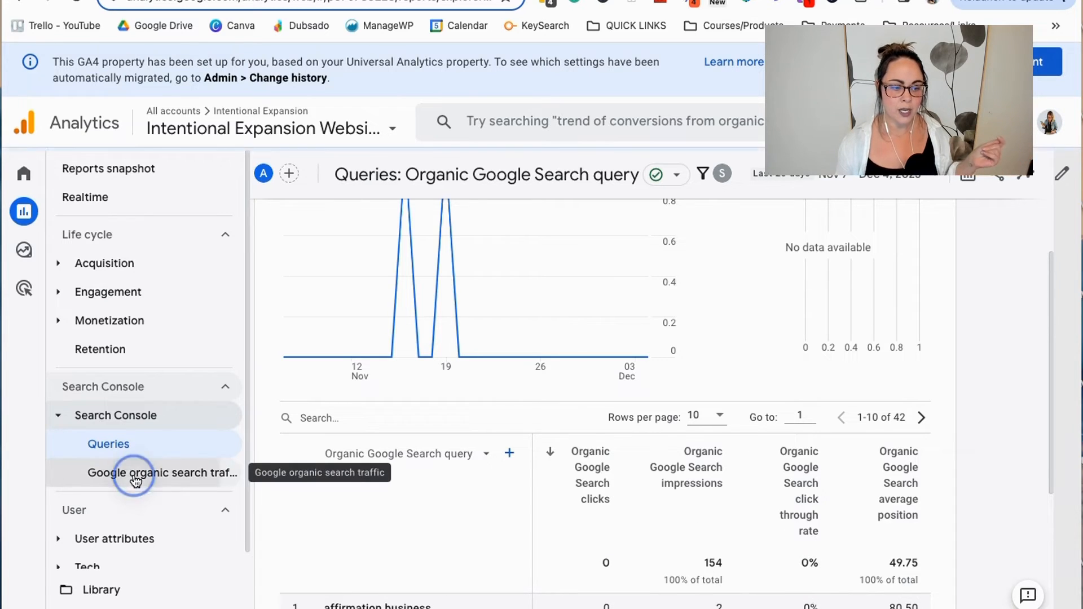
{"action": "left_click", "coordinate": [136, 473]}
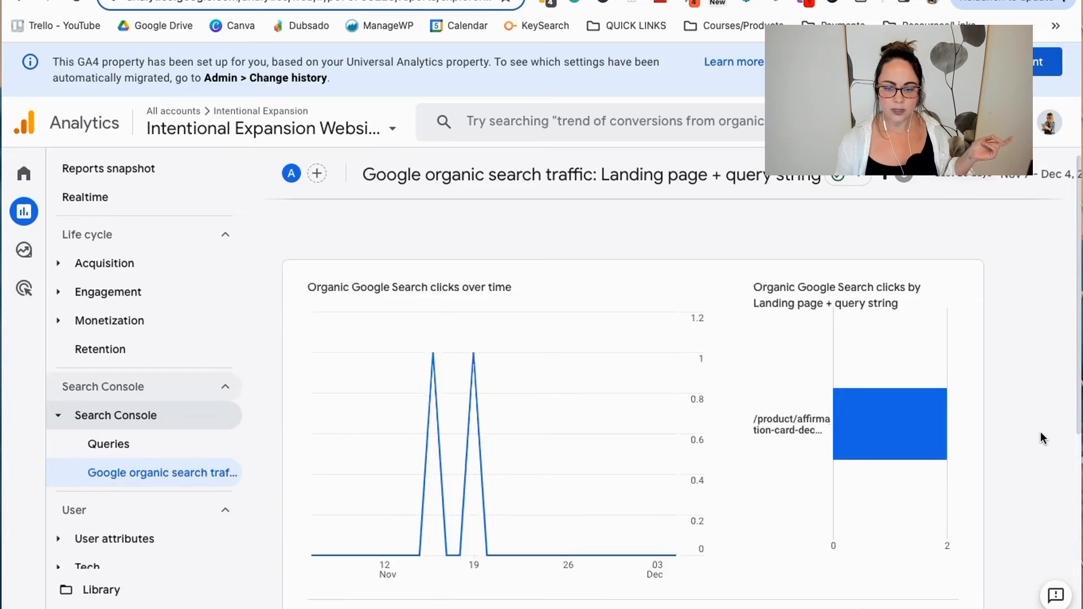
{"action": "scroll", "scroll_direction": "down", "scroll_amount": 3}
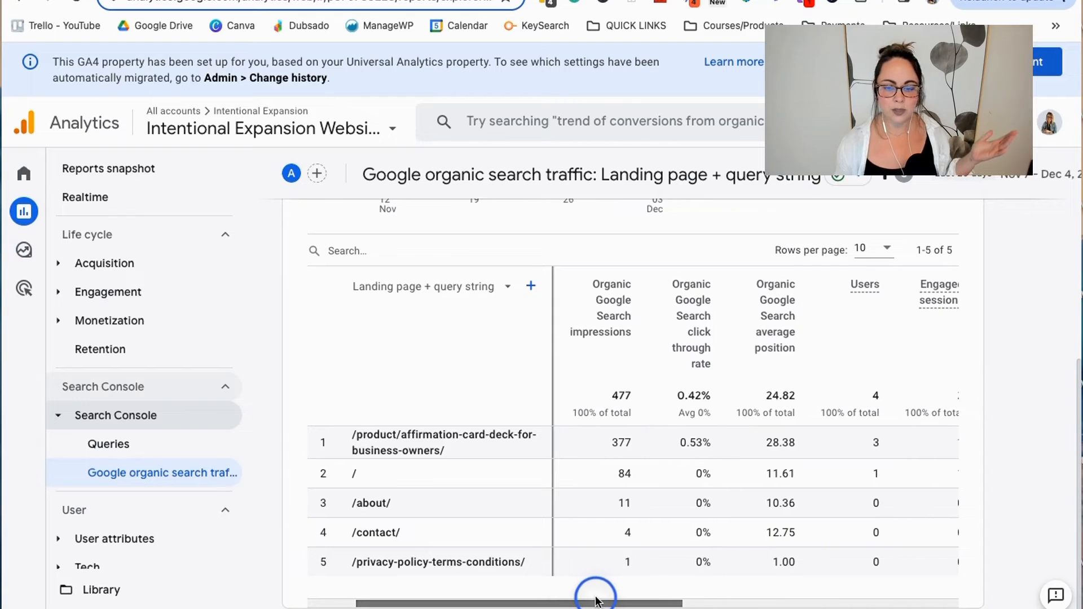
{"action": "scroll", "scroll_direction": "right", "scroll_amount": 3}
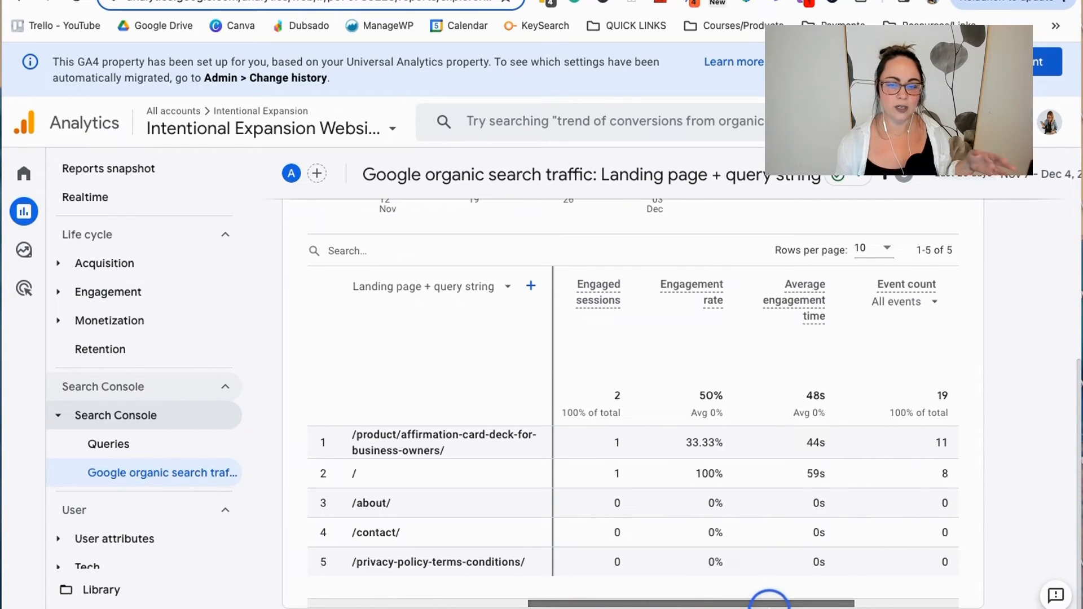
{"action": "scroll", "scroll_direction": "right", "scroll_amount": 3}
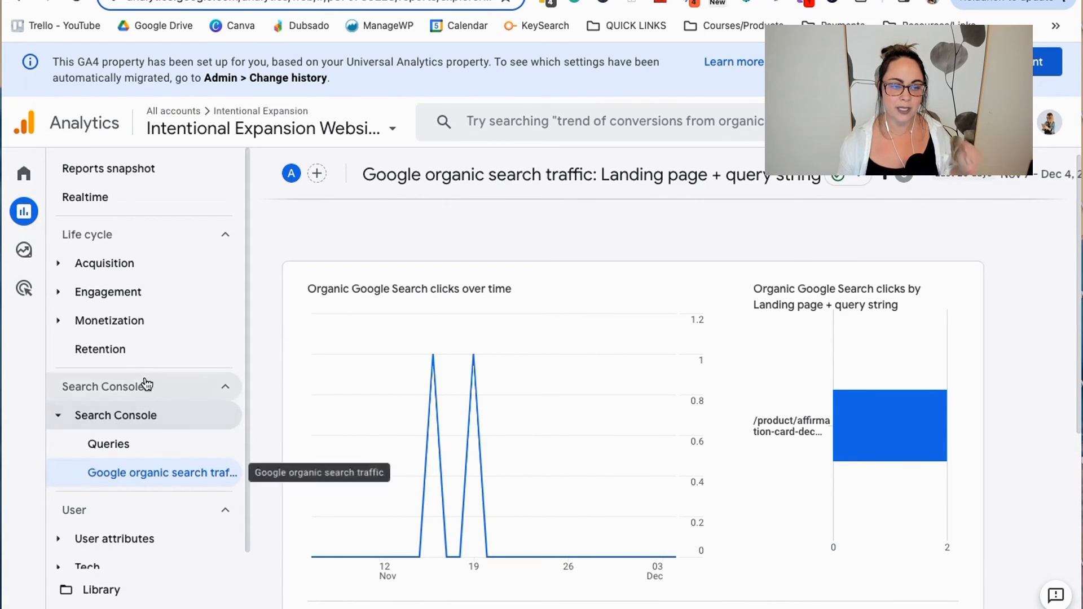
{"action": "mouse_move", "coordinate": [252, 262]}
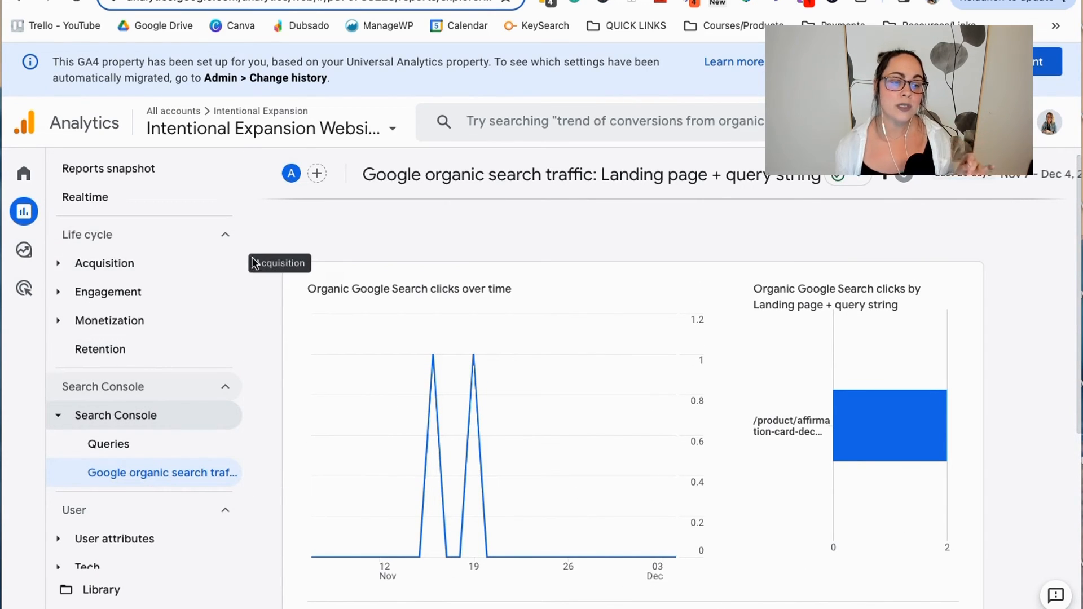
{"action": "mouse_move", "coordinate": [311, 239]}
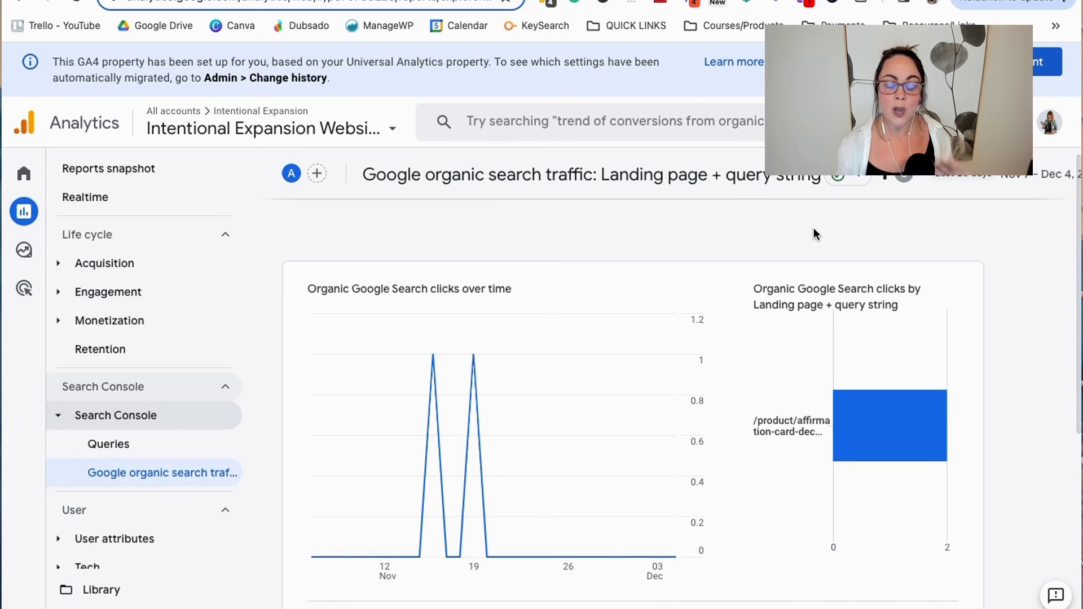
{"action": "scroll", "scroll_direction": "down", "scroll_amount": 3}
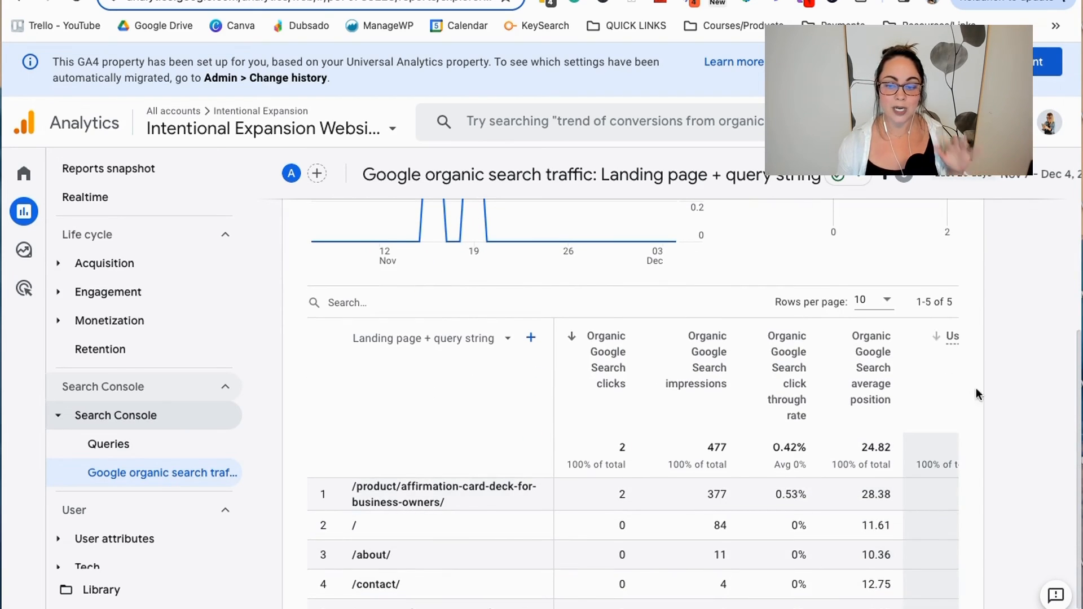